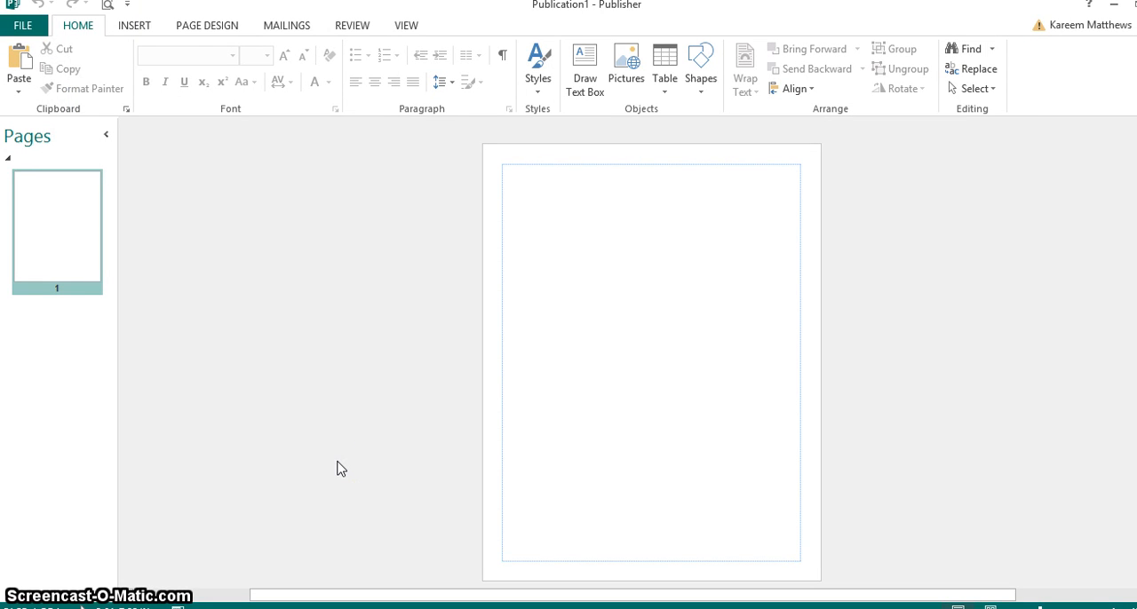
mouse_move(135, 32)
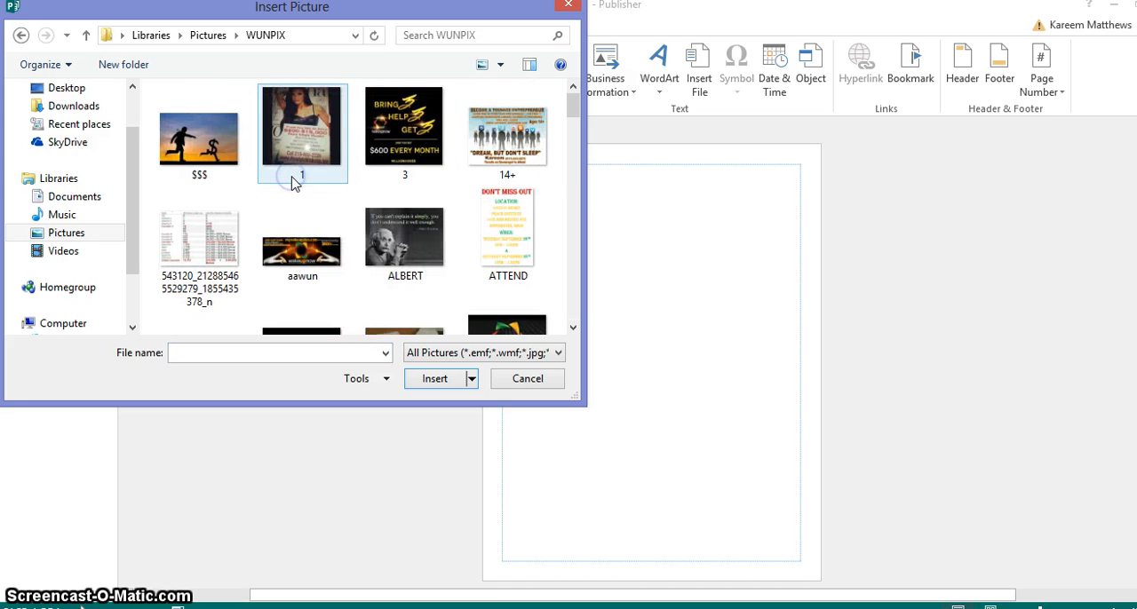
Resize the inserted 'Buy products for less' flyer image so it fills page 1.
scroll(down, 3)
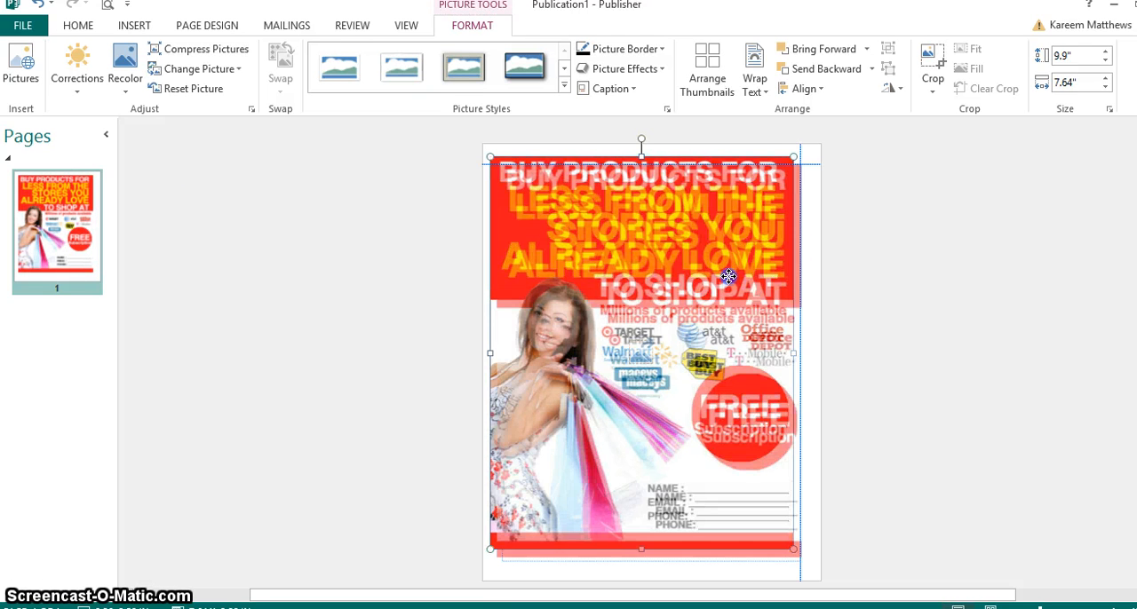
click(602, 483)
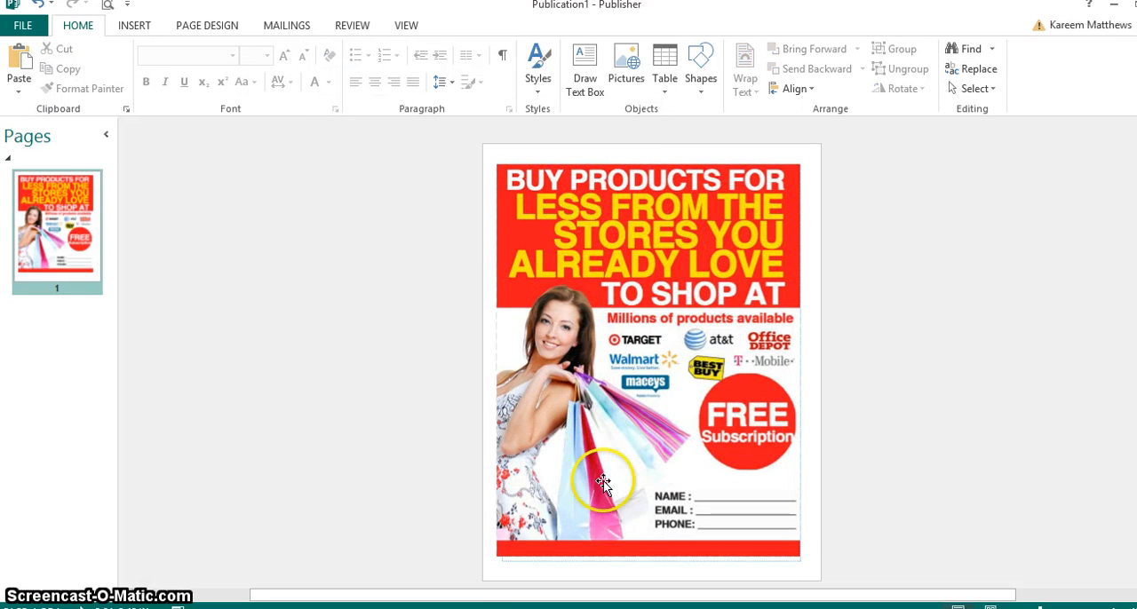
click(604, 483)
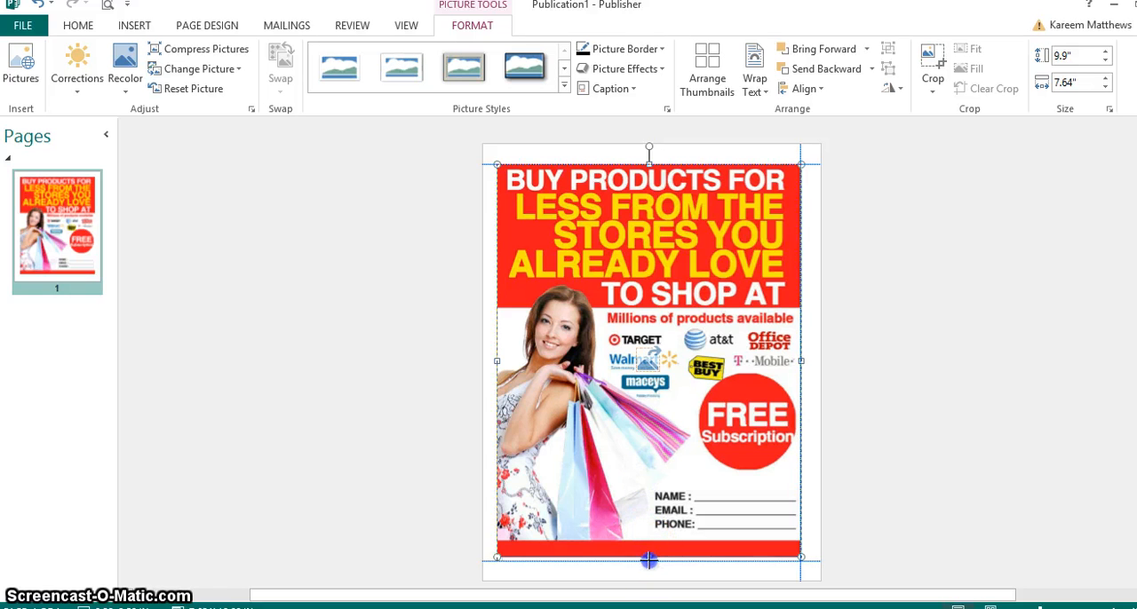
drag(649, 559, 648, 561)
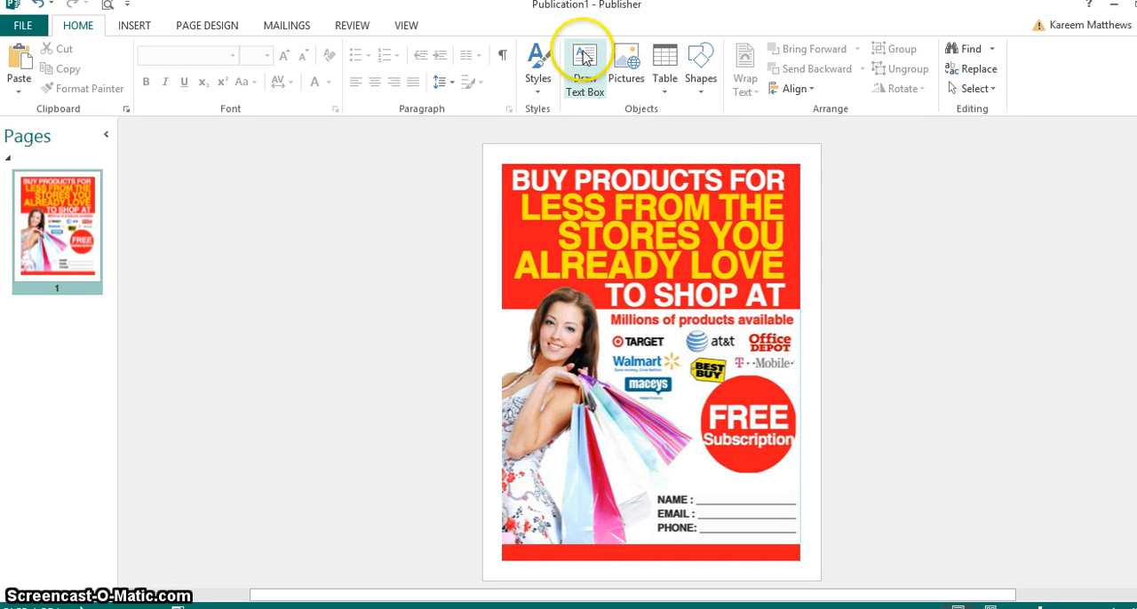
Add a plain-style WordArt reading 'Kareem' for the flyer's NAME line.
click(133, 24)
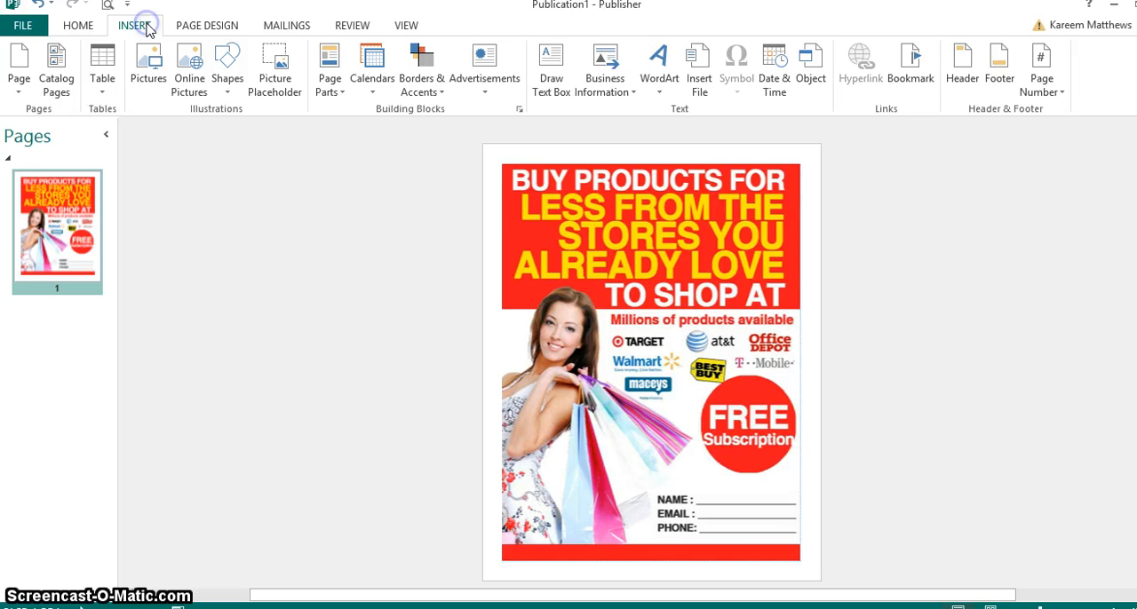
click(661, 60)
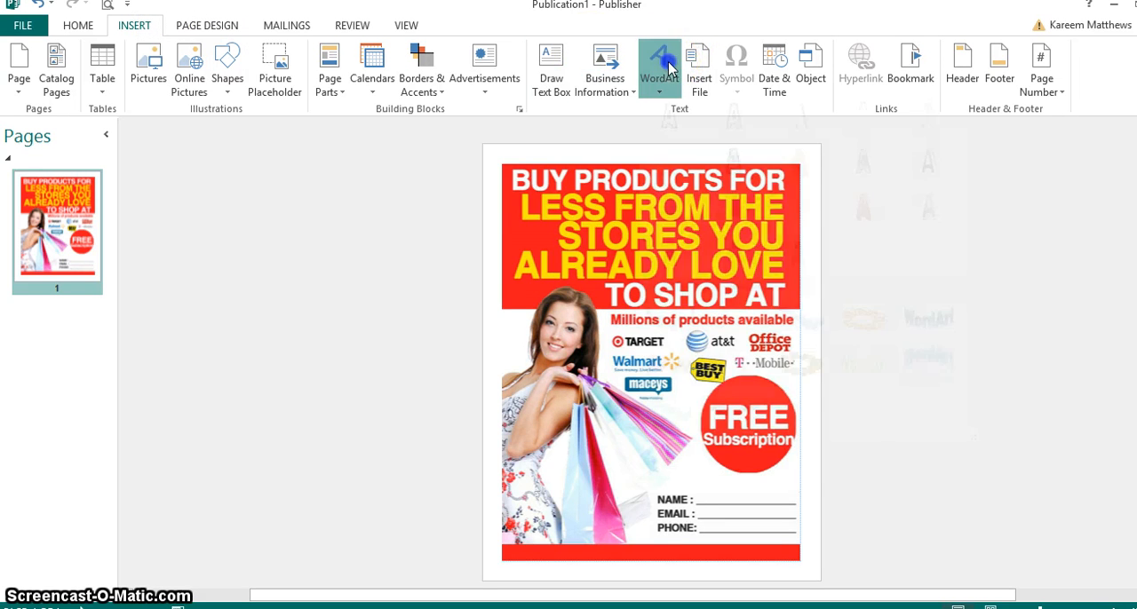
click(661, 62)
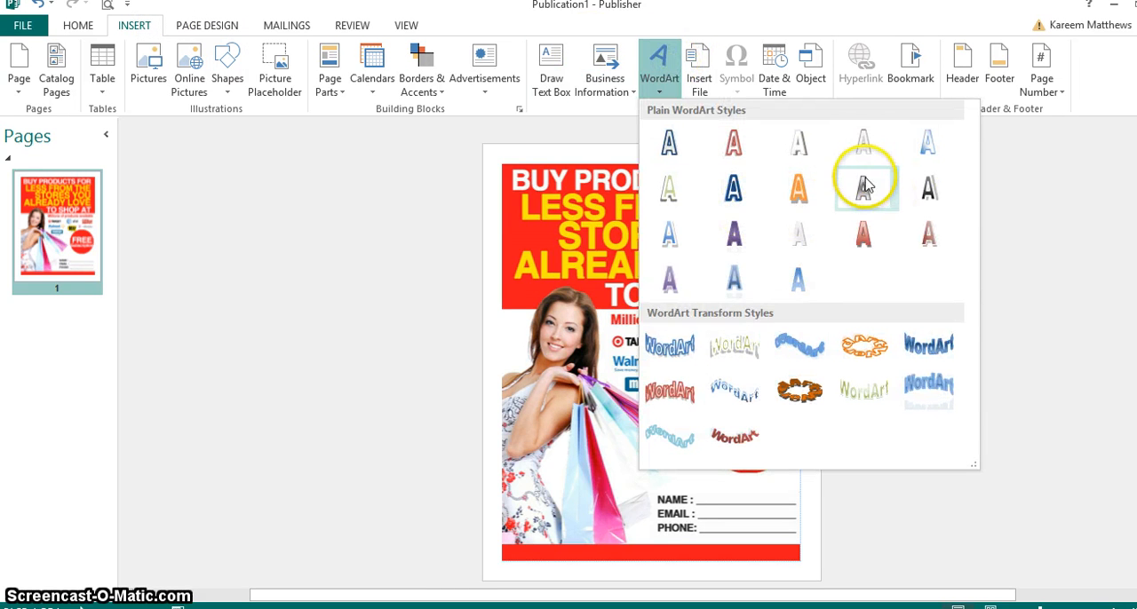
click(863, 184)
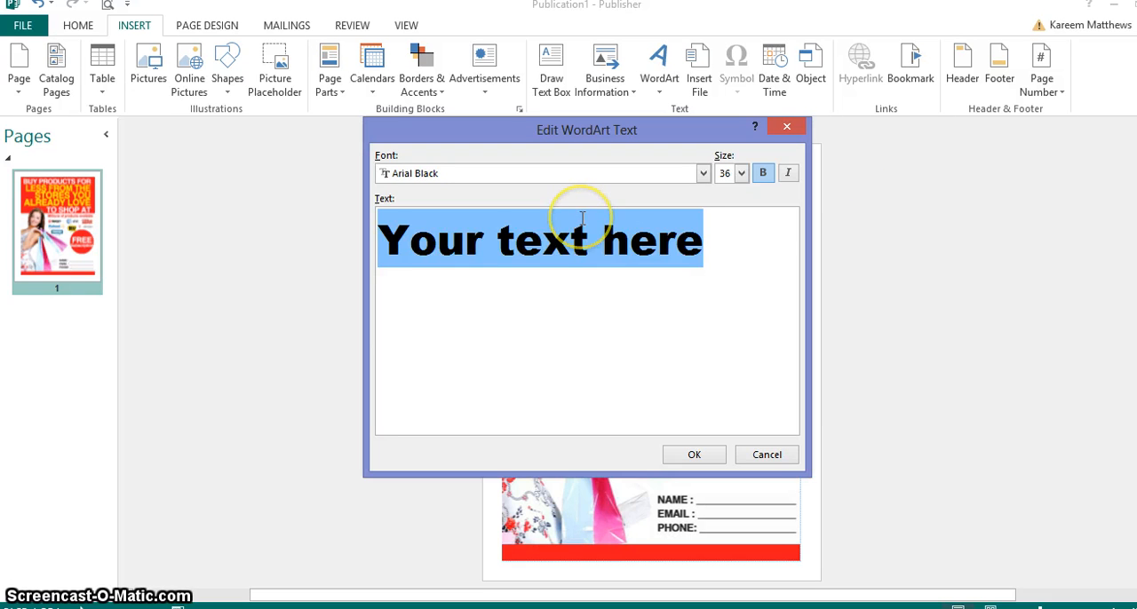
text(Kareem)
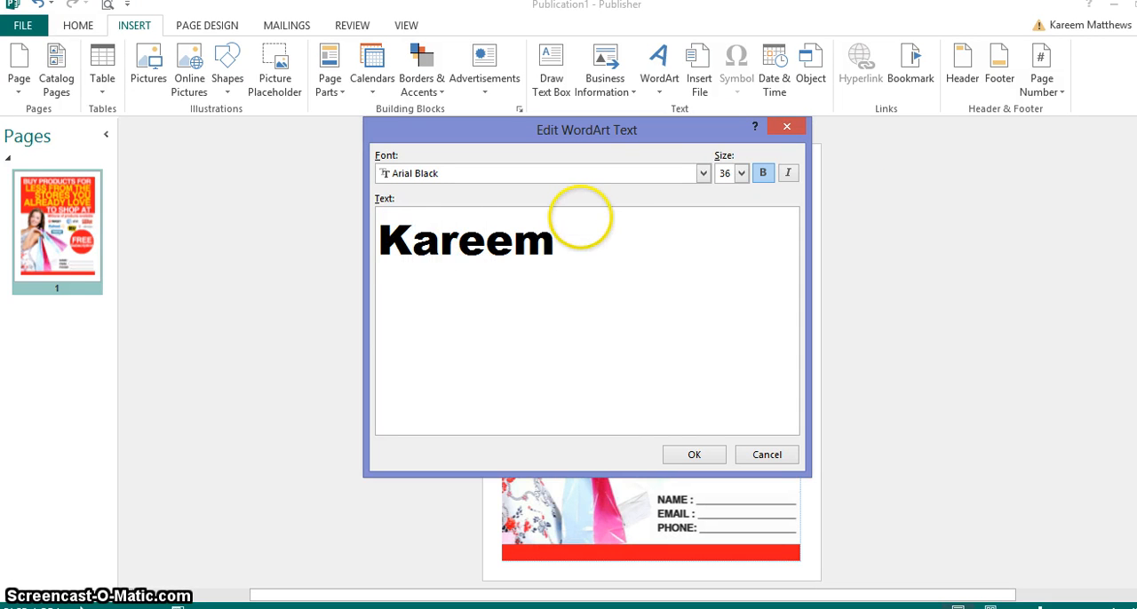
click(693, 455)
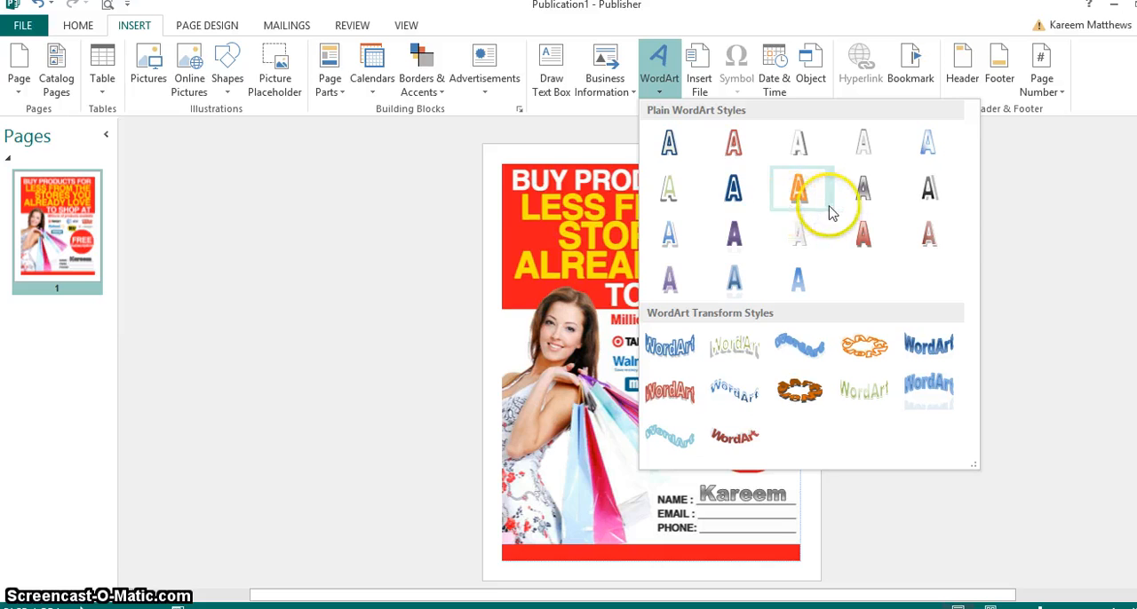
click(796, 189)
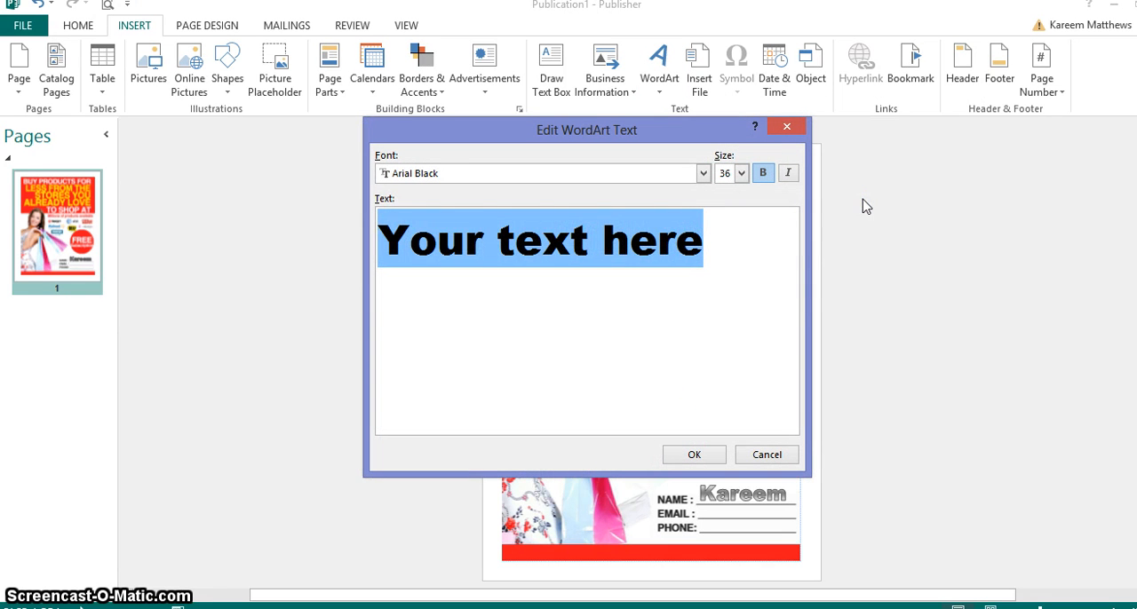
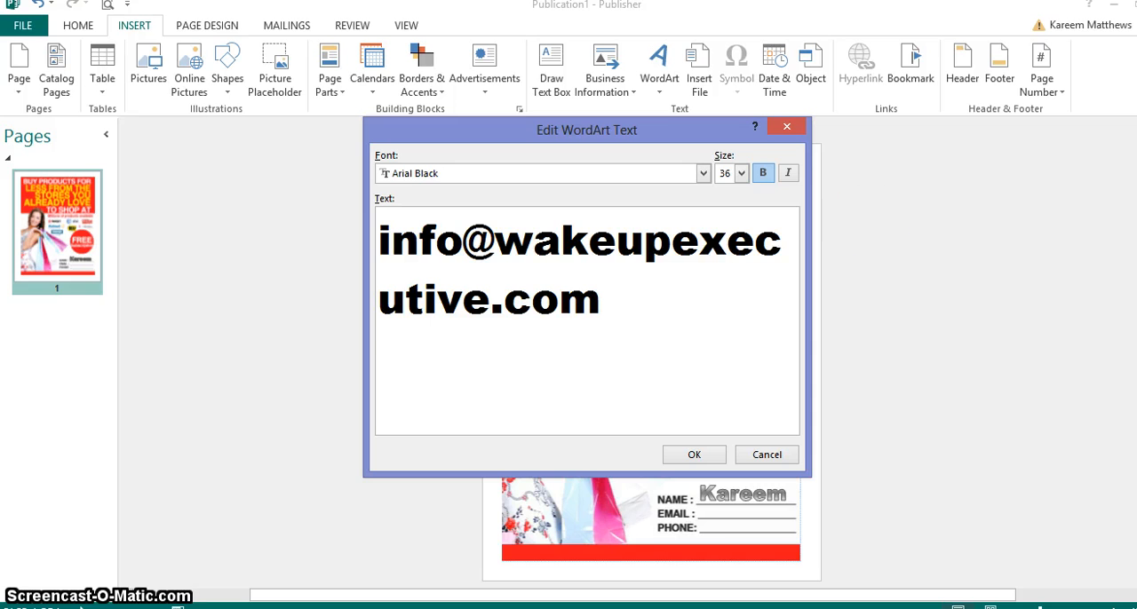
mouse_move(782, 160)
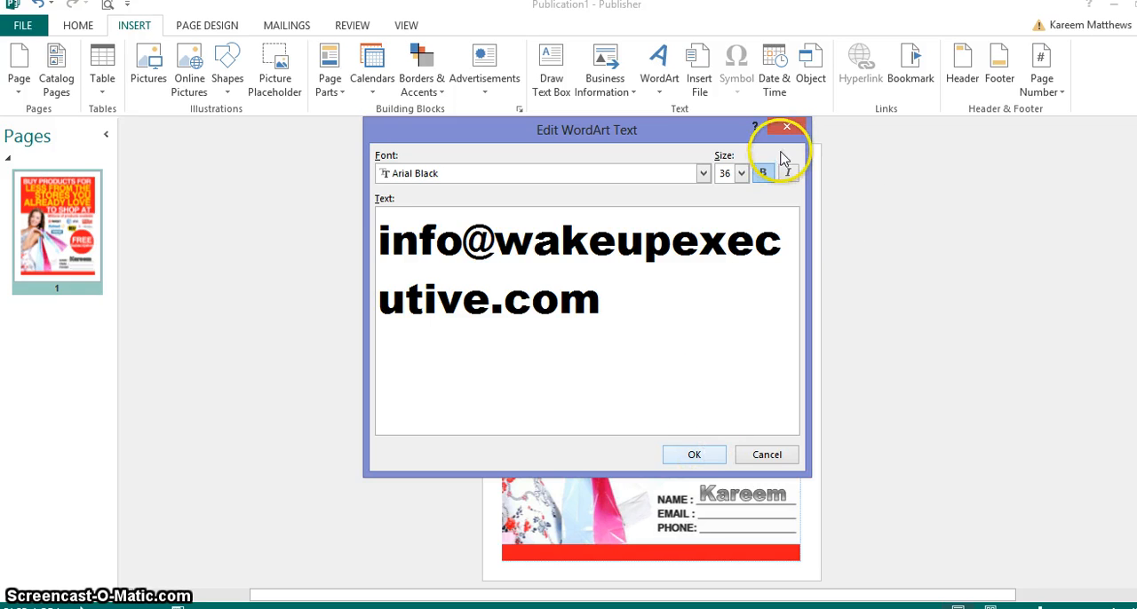
click(739, 174)
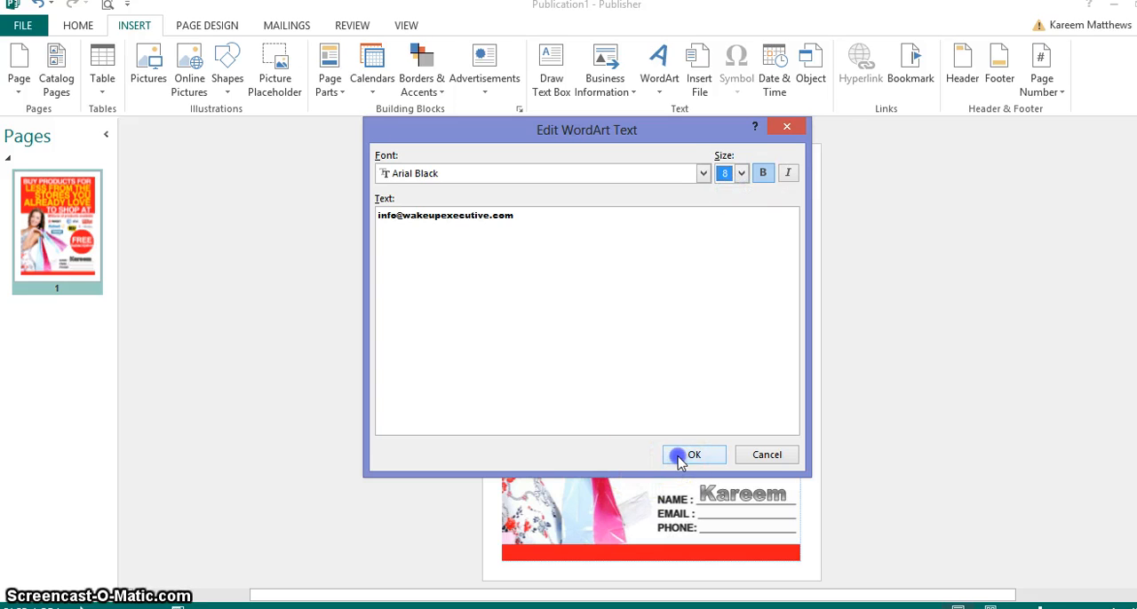
click(693, 455)
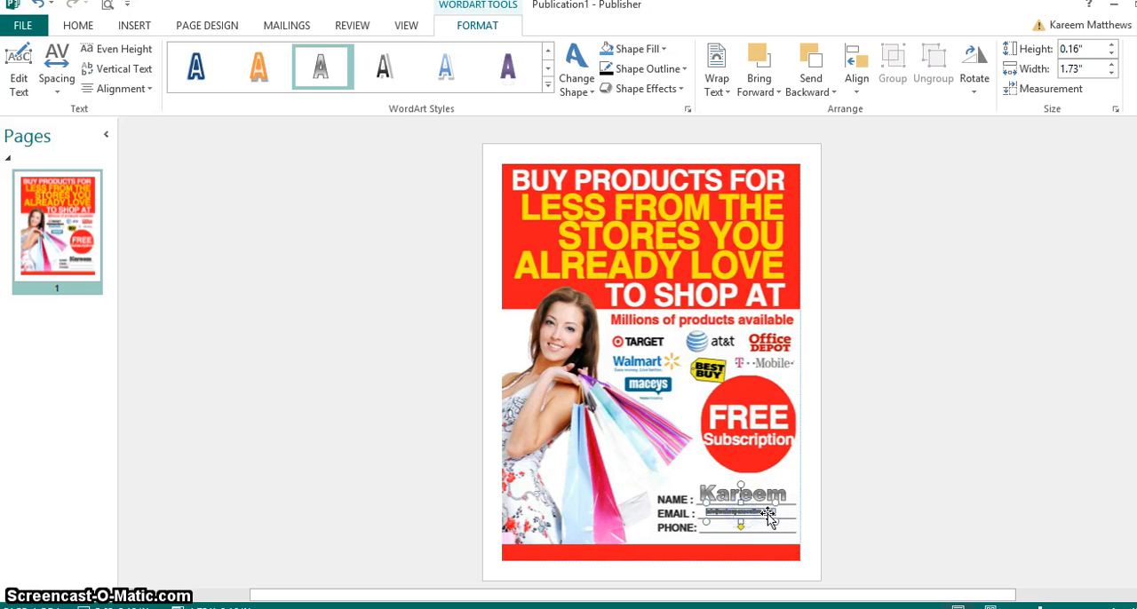
drag(768, 519, 802, 529)
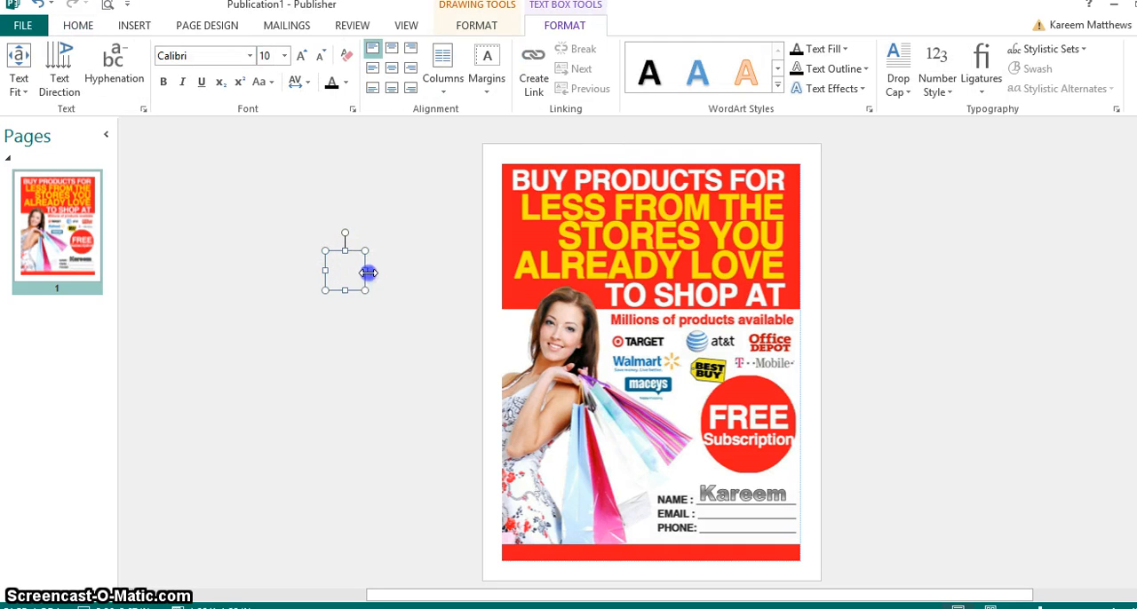
Create a text box with the email address, enlarge its font and place it on the EMAIL line.
drag(344, 273, 476, 270)
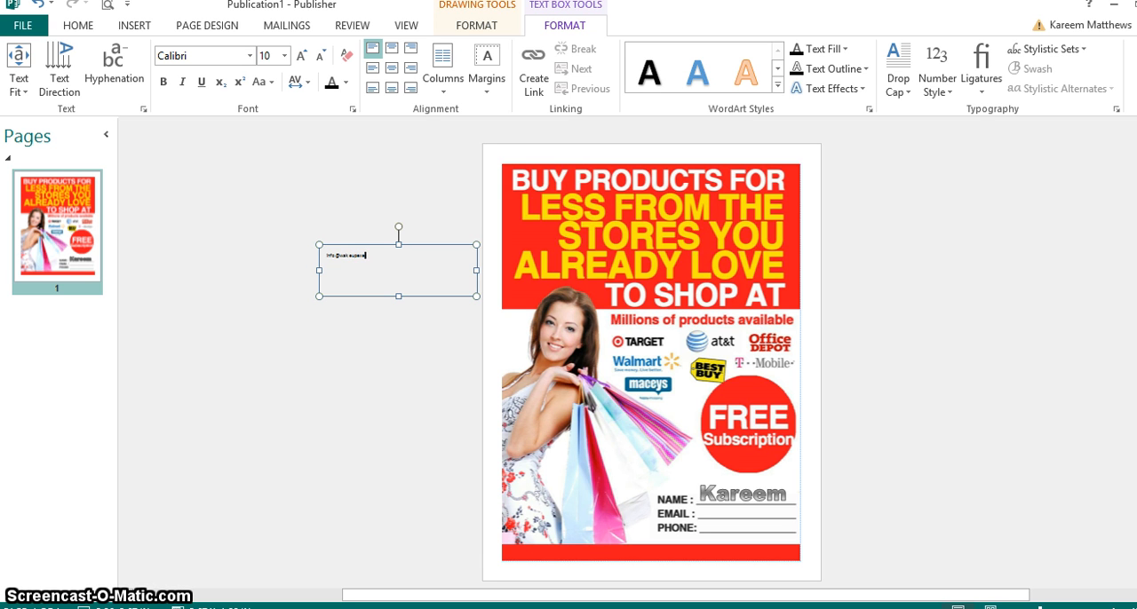
text(xecutive.com)
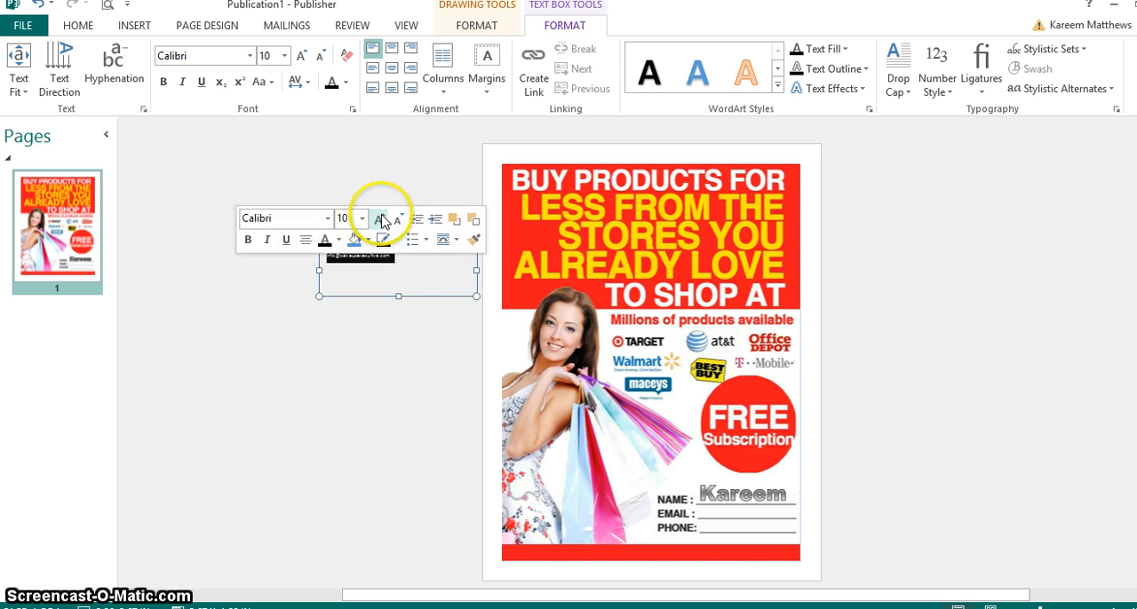
click(366, 237)
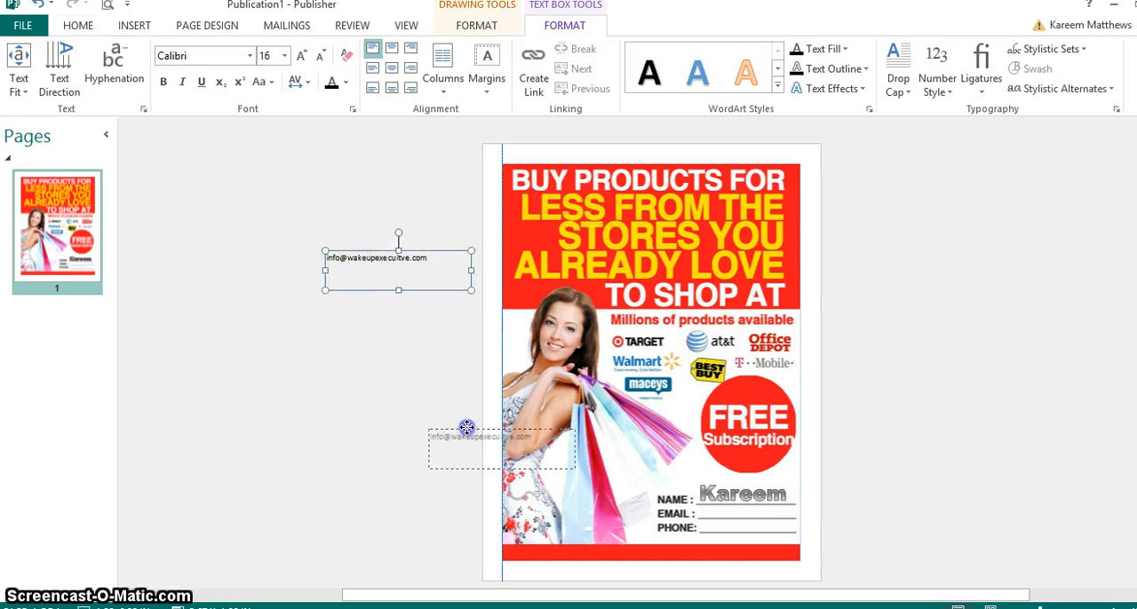
drag(465, 448, 737, 513)
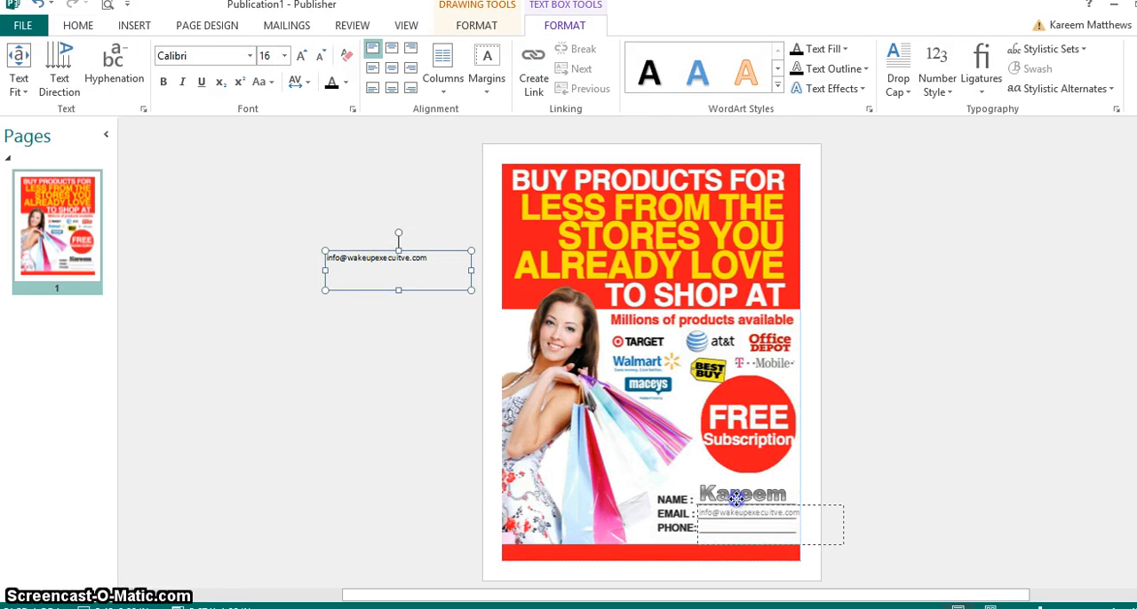
click(945, 416)
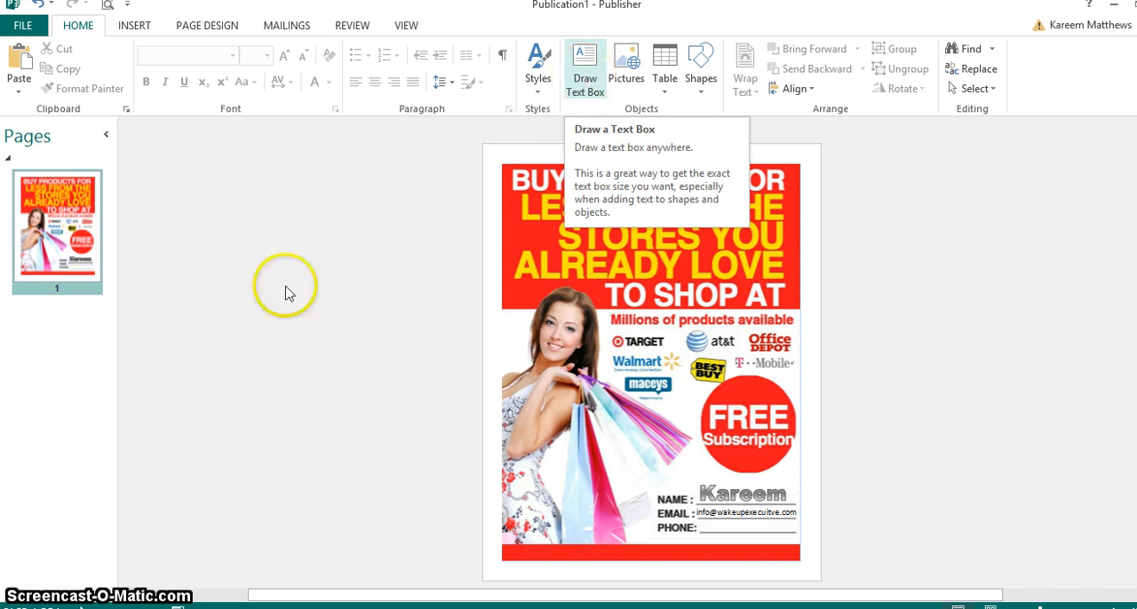
mouse_move(272, 303)
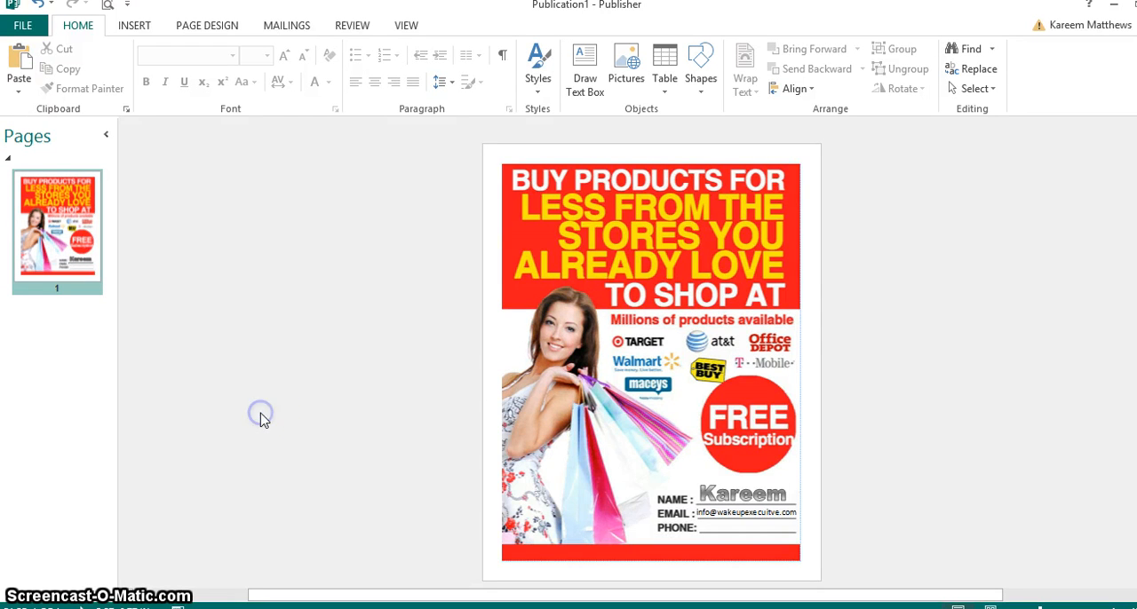
click(716, 529)
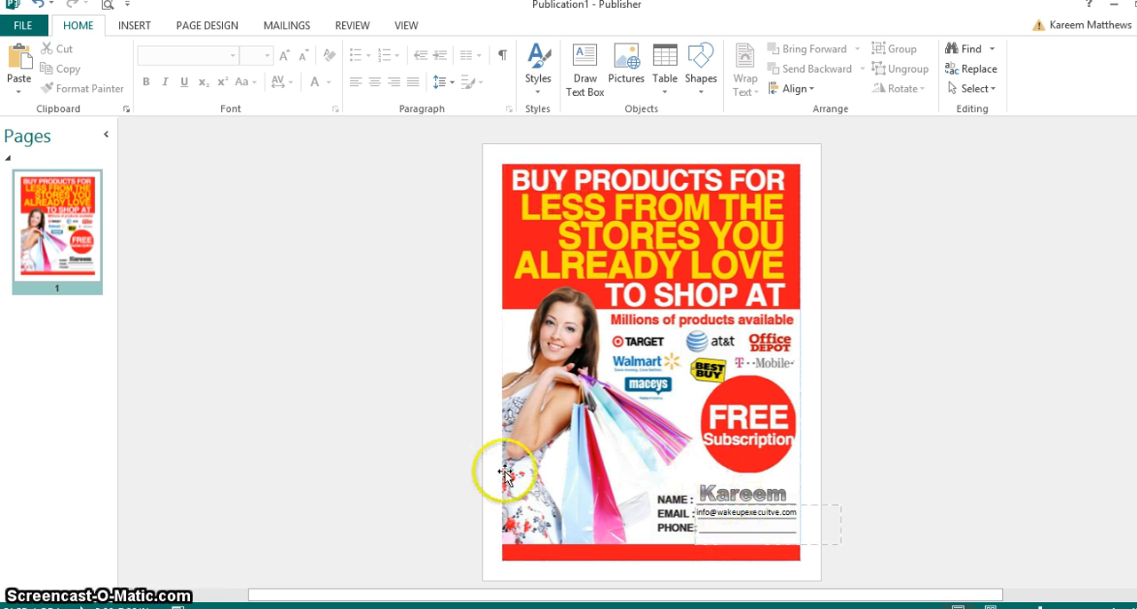
Draw a rectangle, widen it and position it over the NAME, EMAIL and PHONE labels.
click(133, 24)
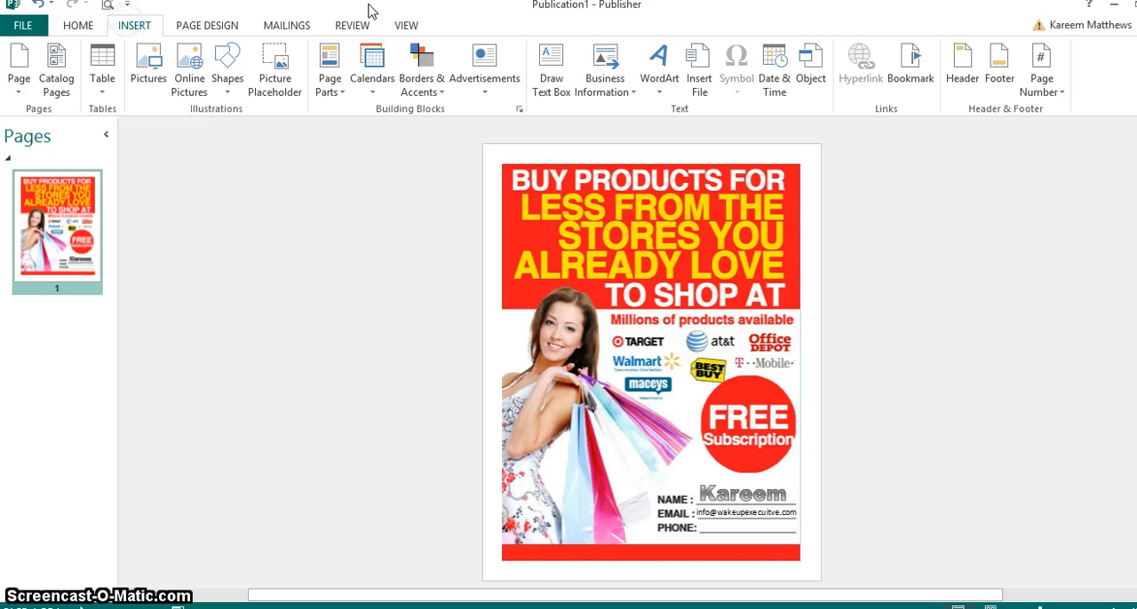
click(227, 68)
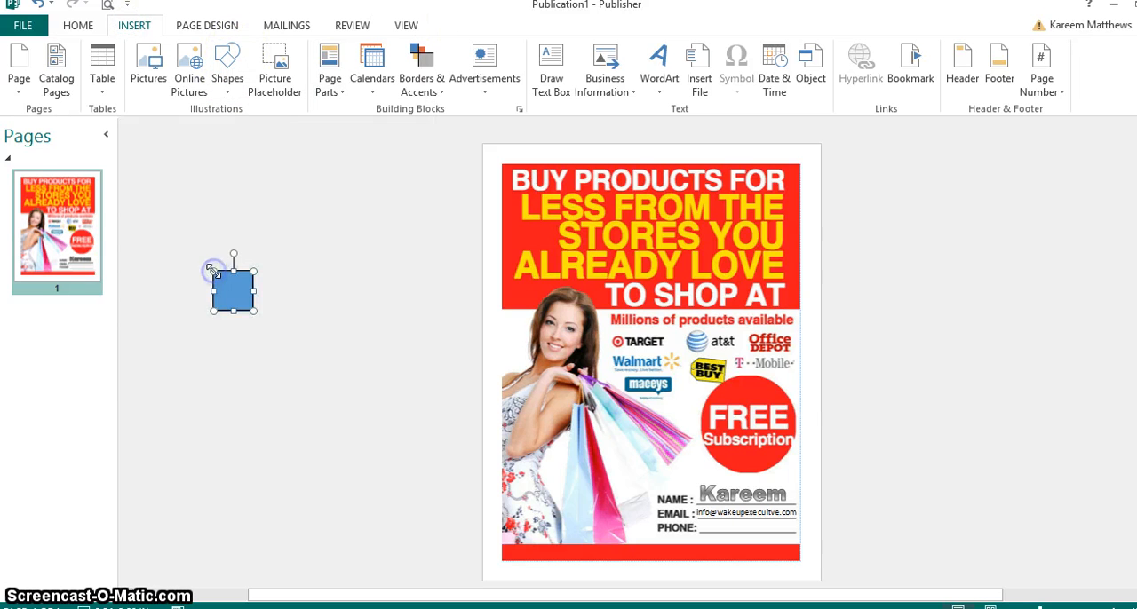
click(233, 288)
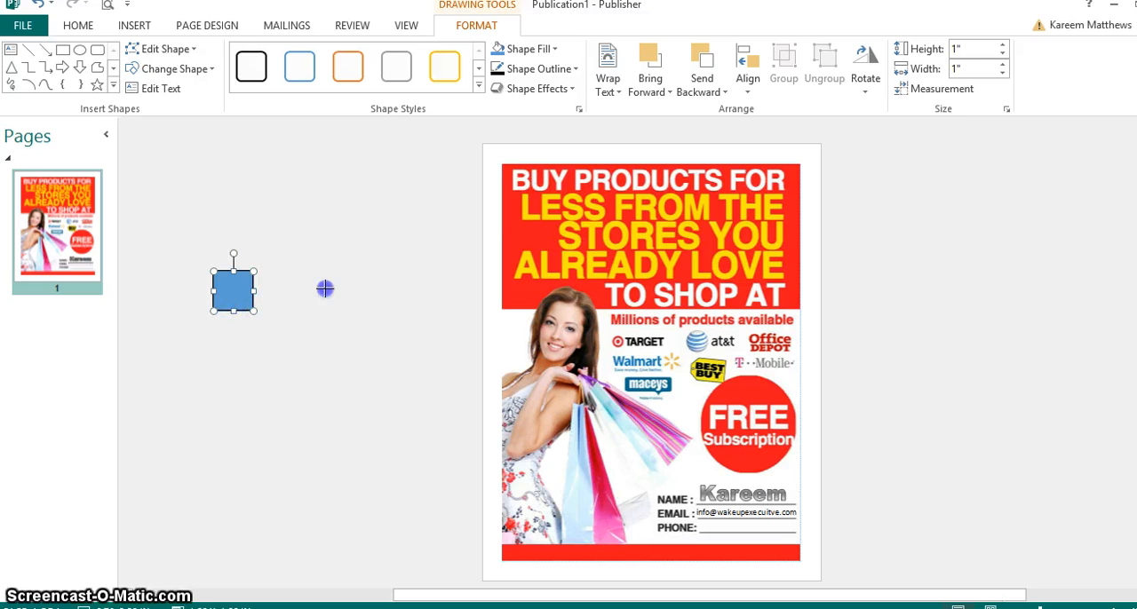
drag(256, 284, 275, 284)
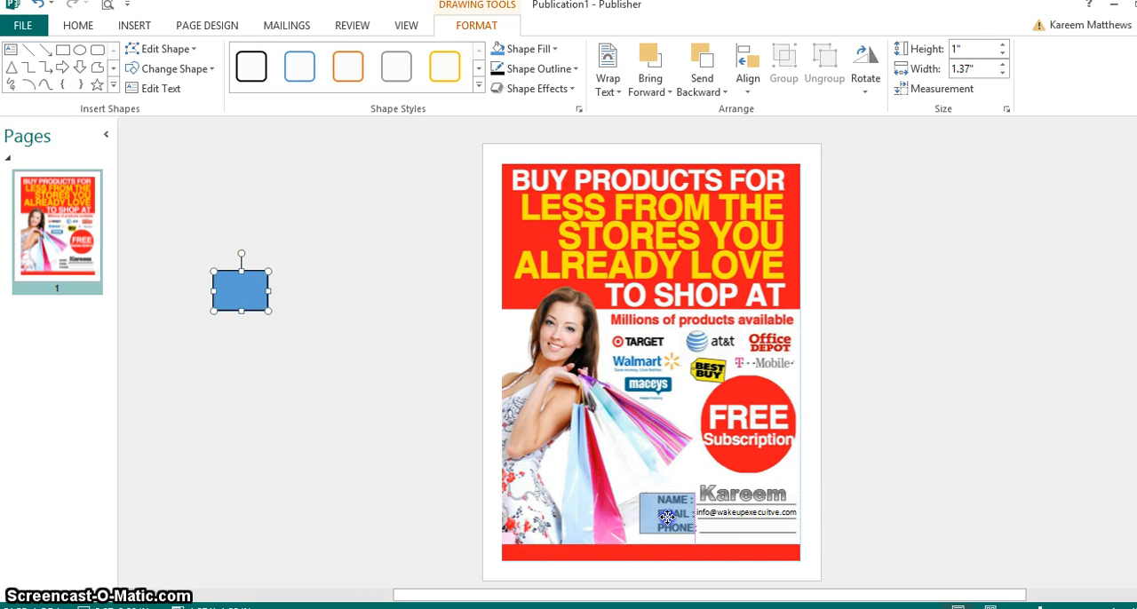
drag(242, 284, 668, 519)
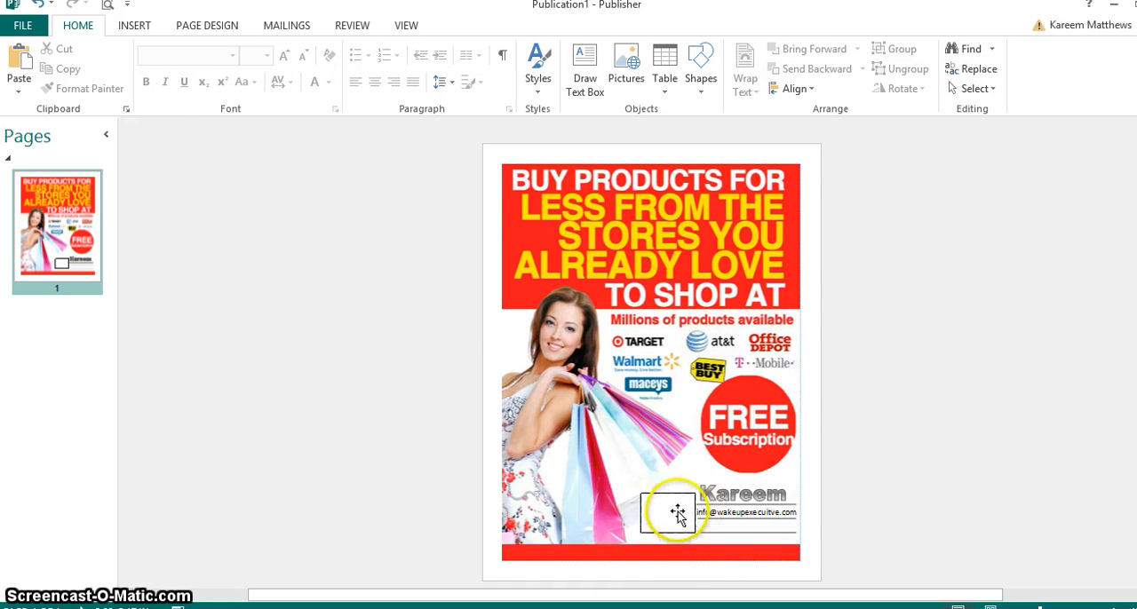
Remove the covering rectangle's outline via Format Shape so it blends into the white background.
right_click(675, 516)
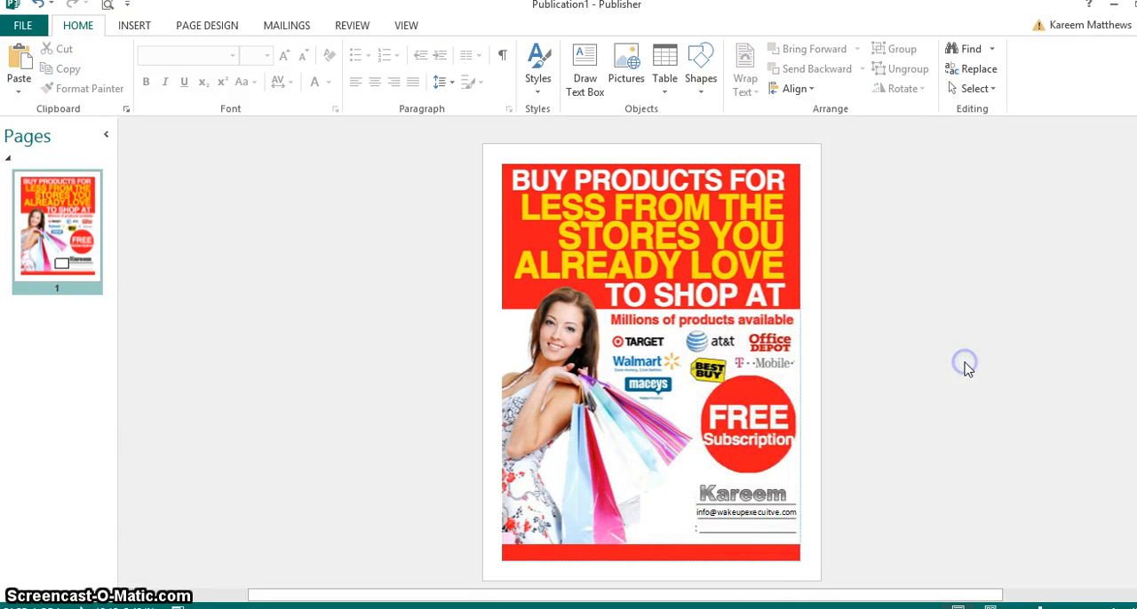
click(668, 508)
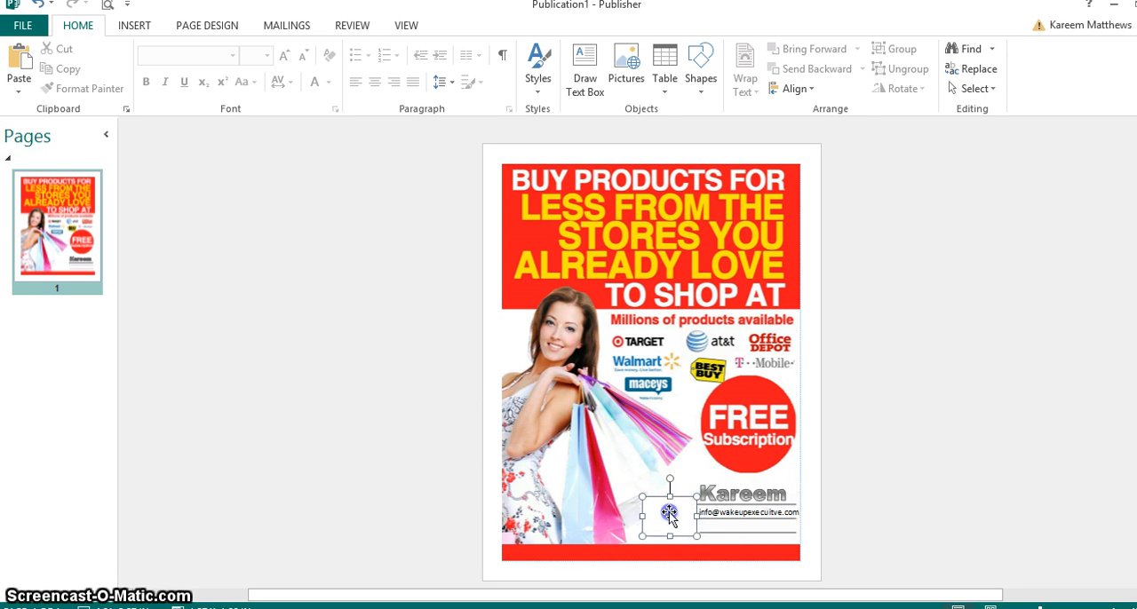
click(889, 478)
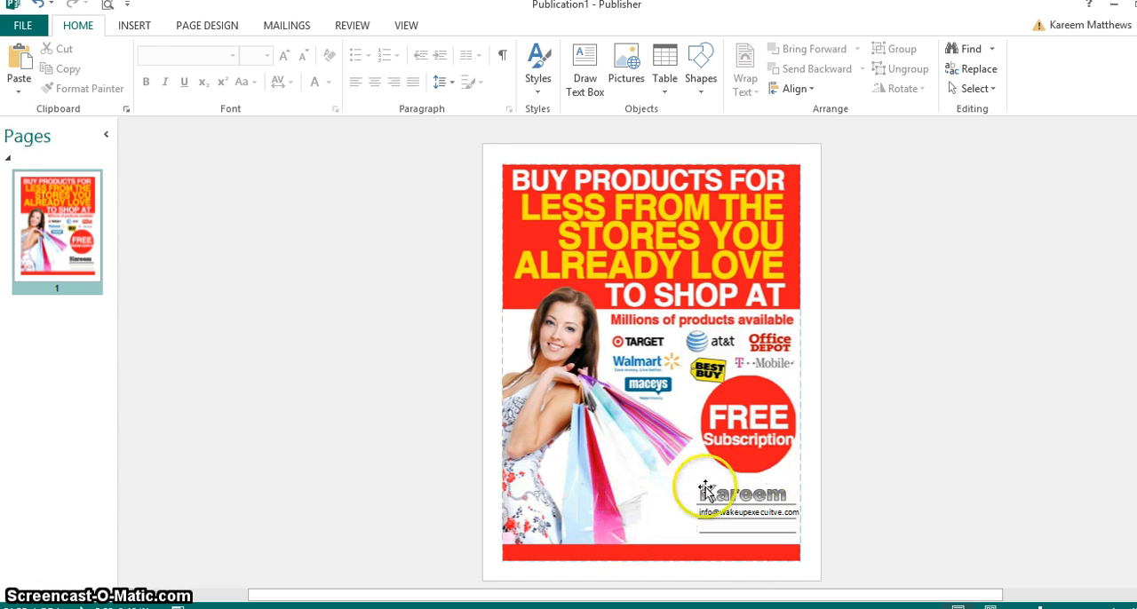
click(129, 25)
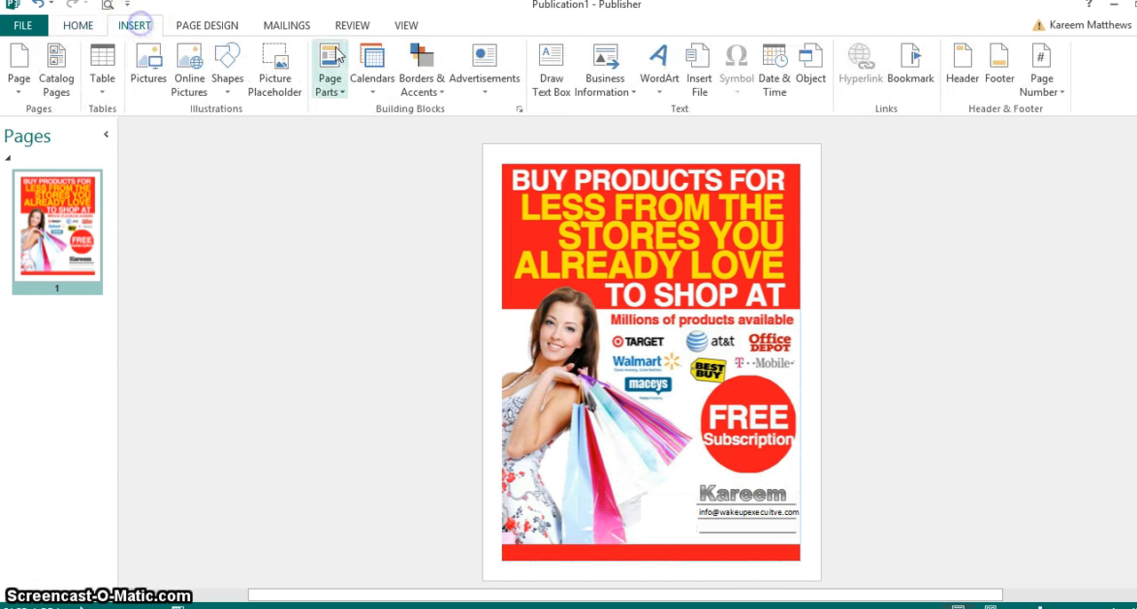
Add an outlined-style WordArt reading wakeupexecutive.com to the flyer.
click(661, 62)
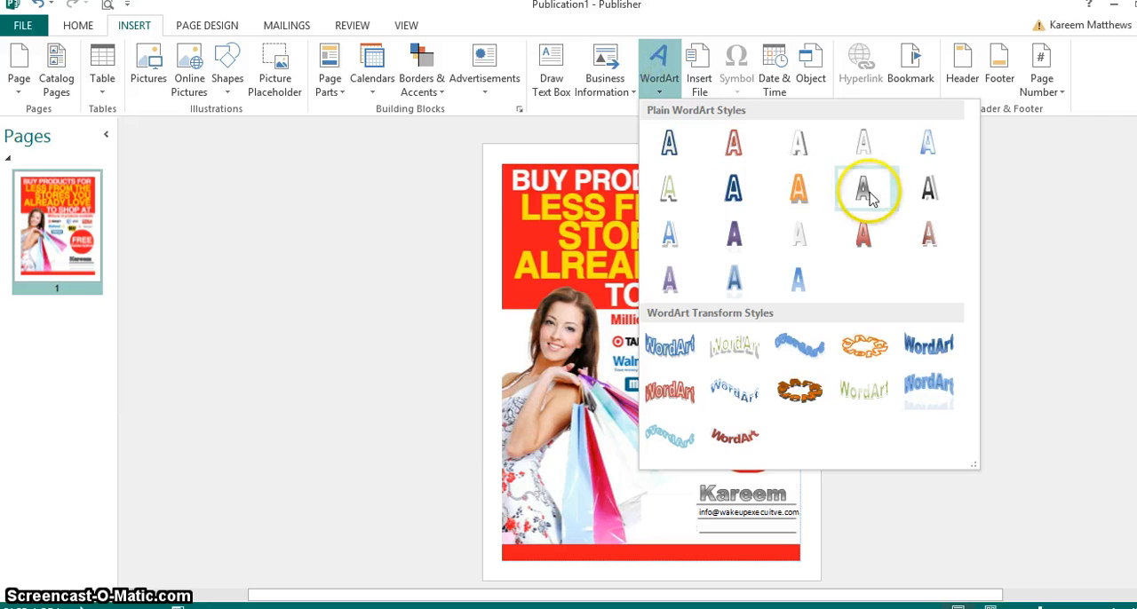
click(862, 189)
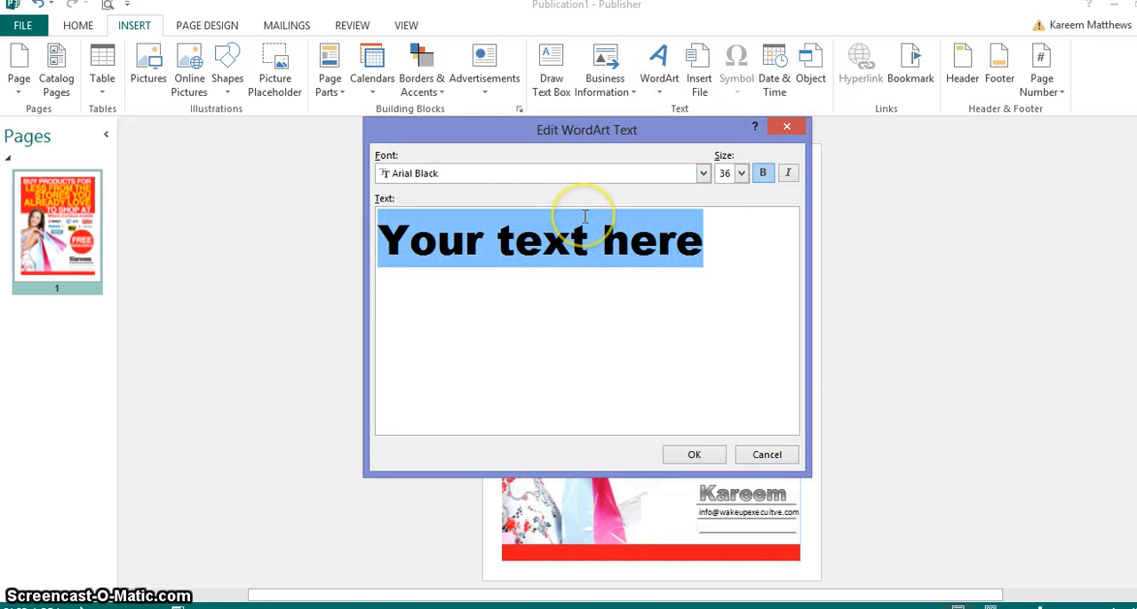
text(wakeupexec)
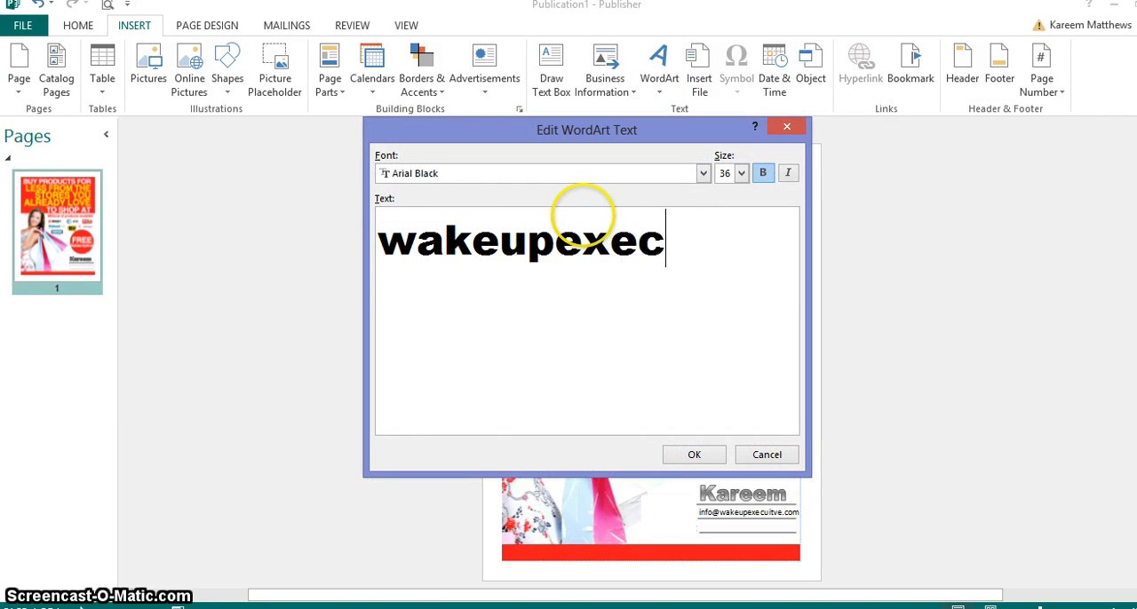
text(utiv.eomc)
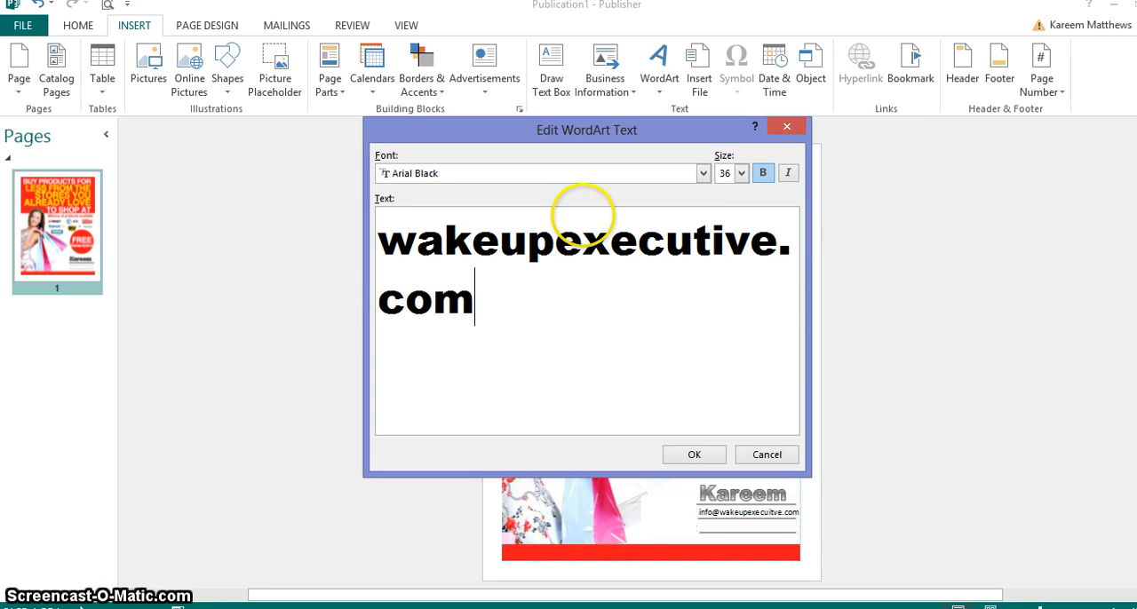
click(693, 454)
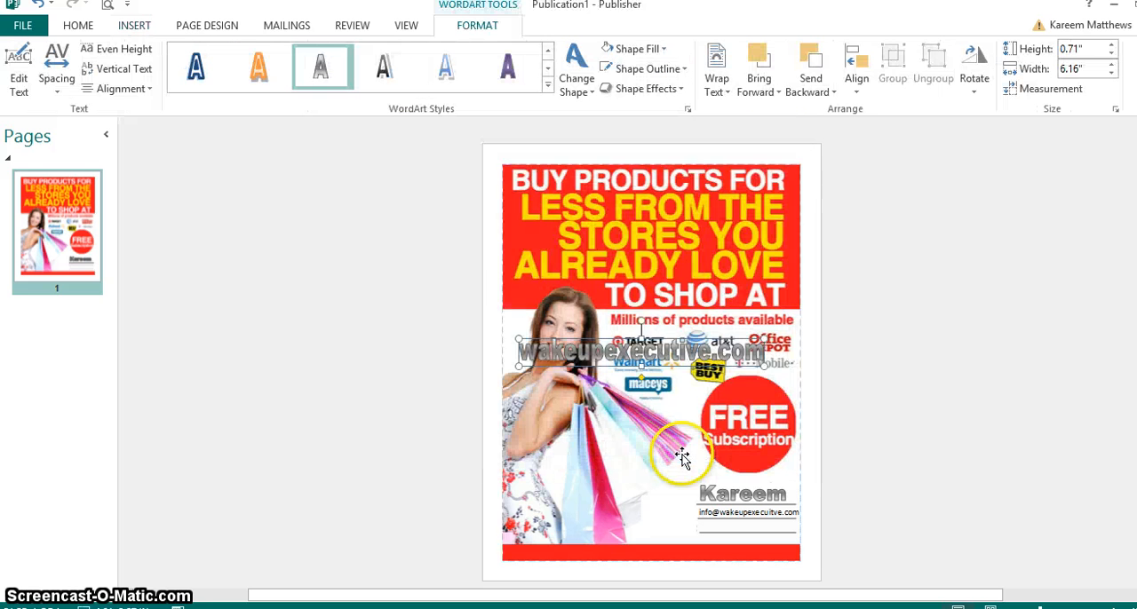
Move the wakeupexecutive.com WordArt to the flyer's bottom edge below the email line.
drag(682, 455, 668, 525)
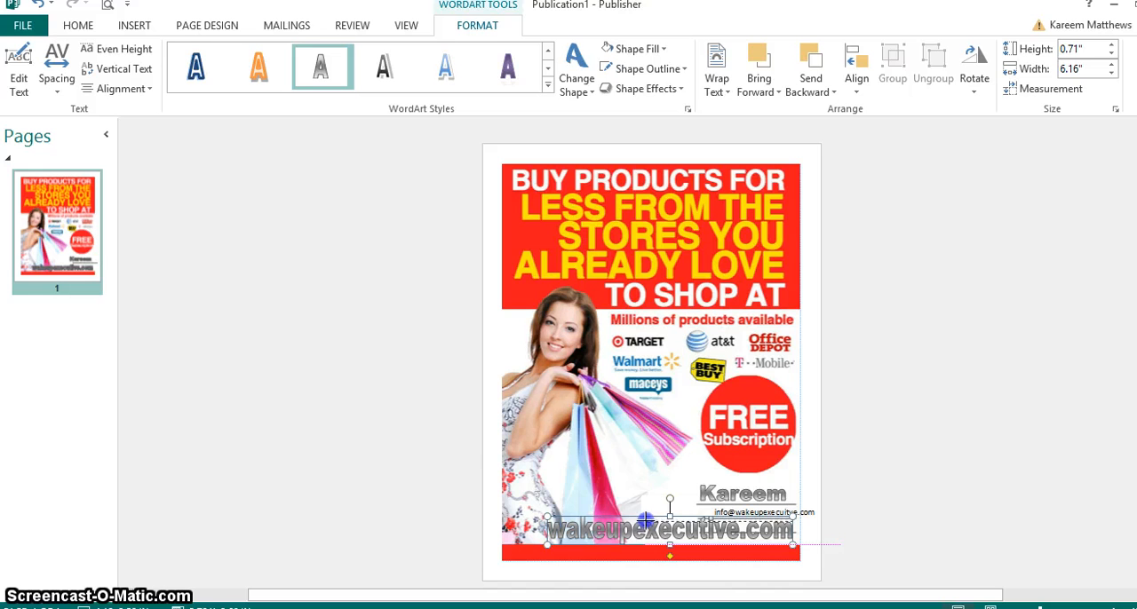
click(932, 449)
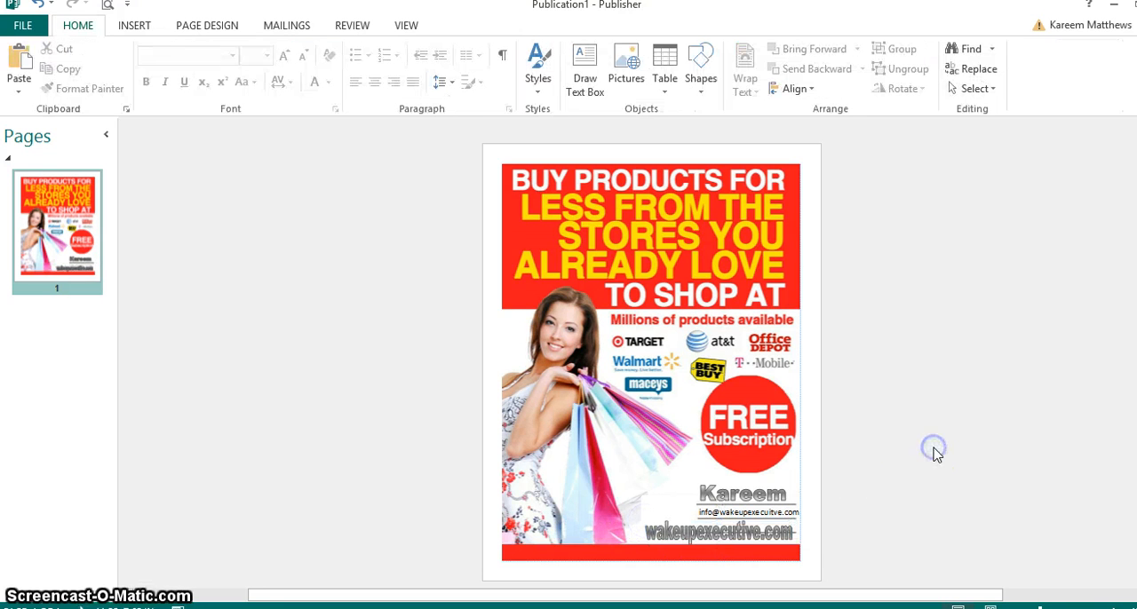
click(750, 540)
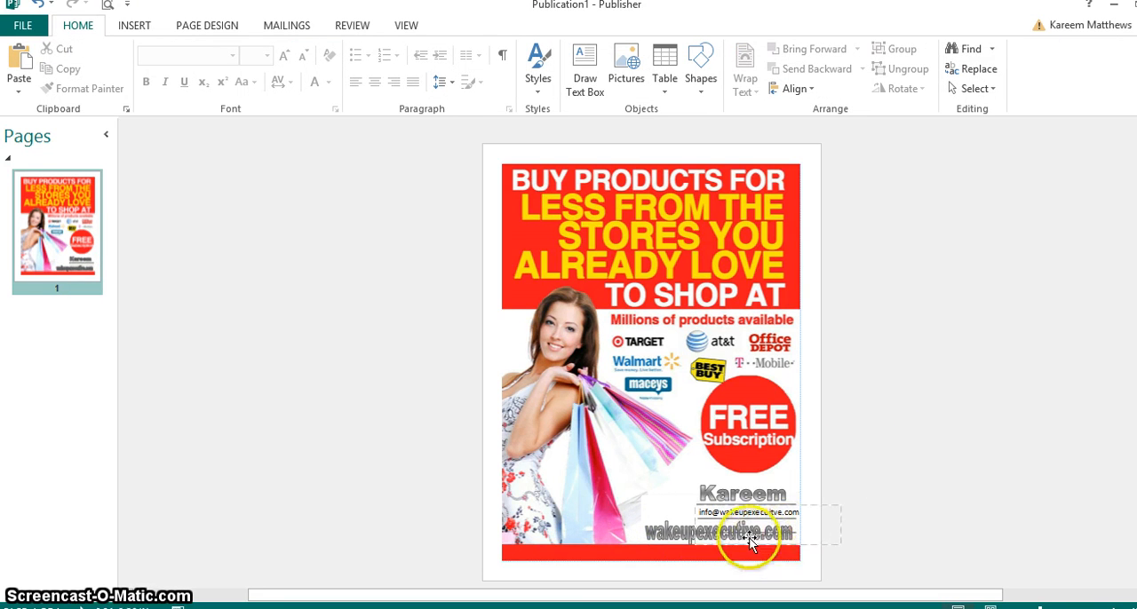
click(750, 543)
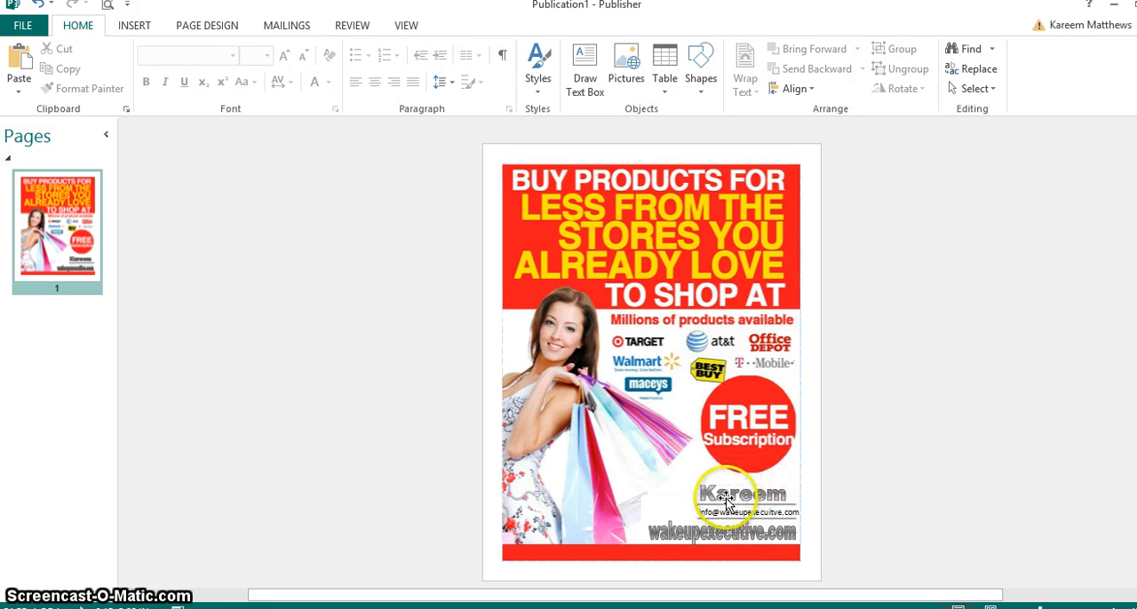
click(727, 494)
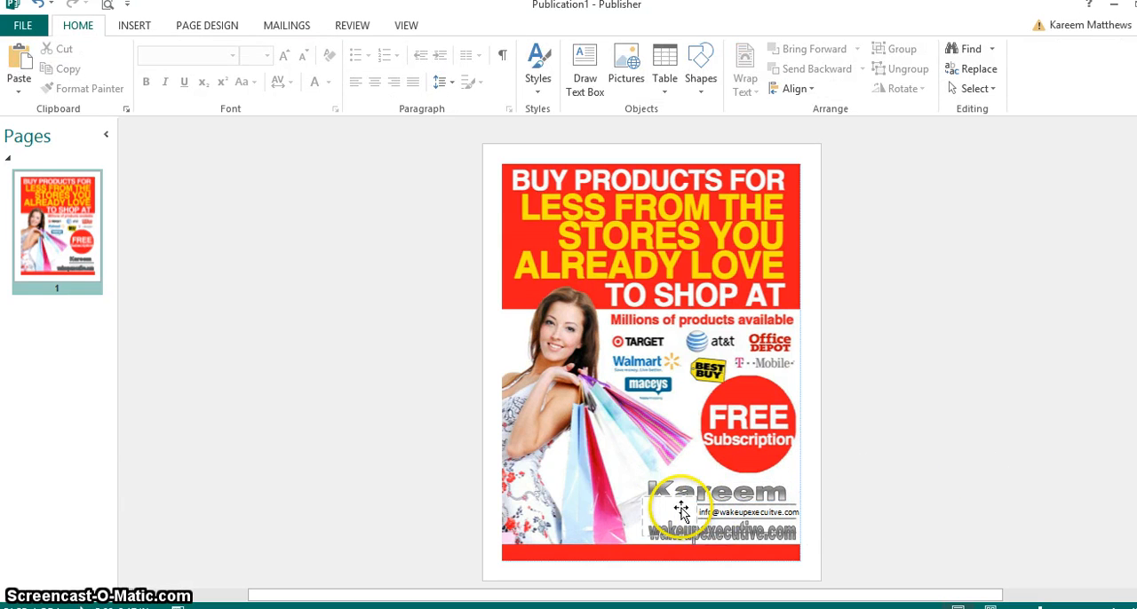
Check the placement of the Kareem name graphic and the email text box.
click(680, 508)
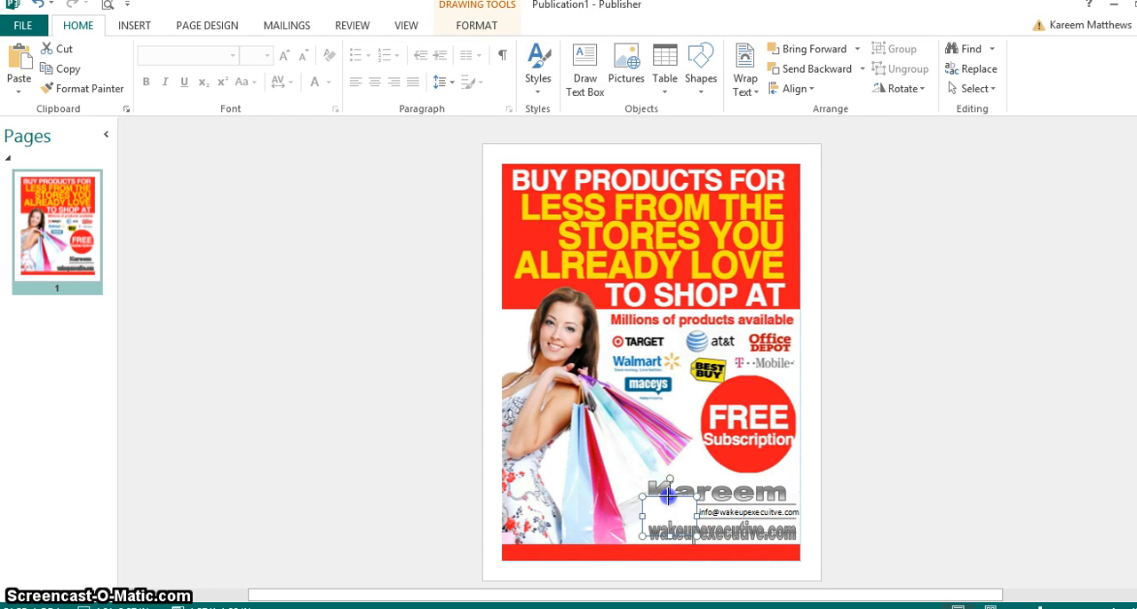
click(850, 435)
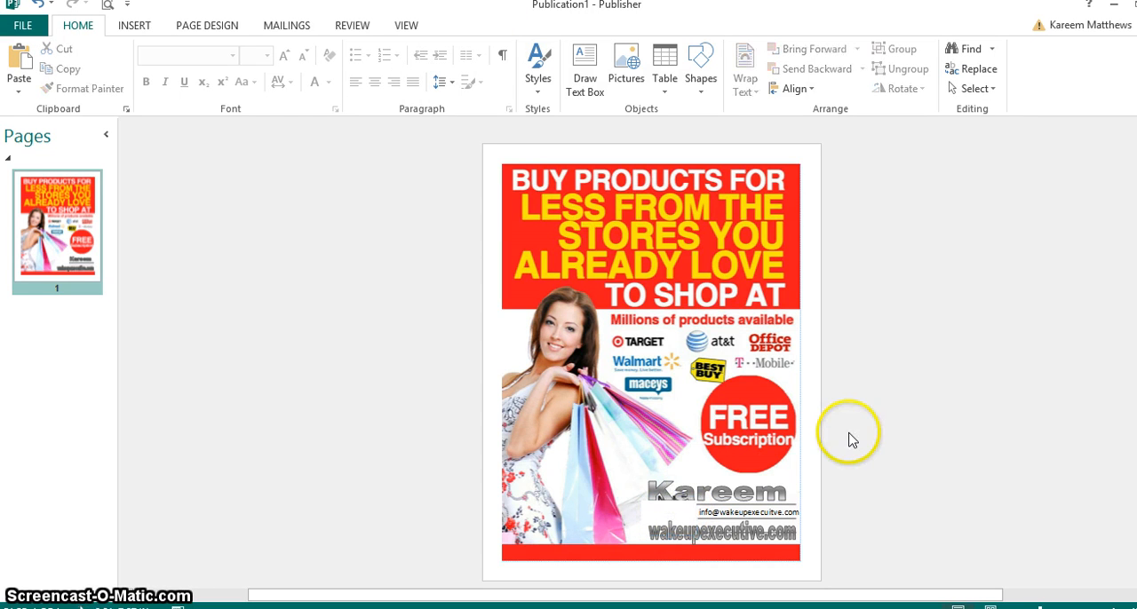
mouse_move(739, 501)
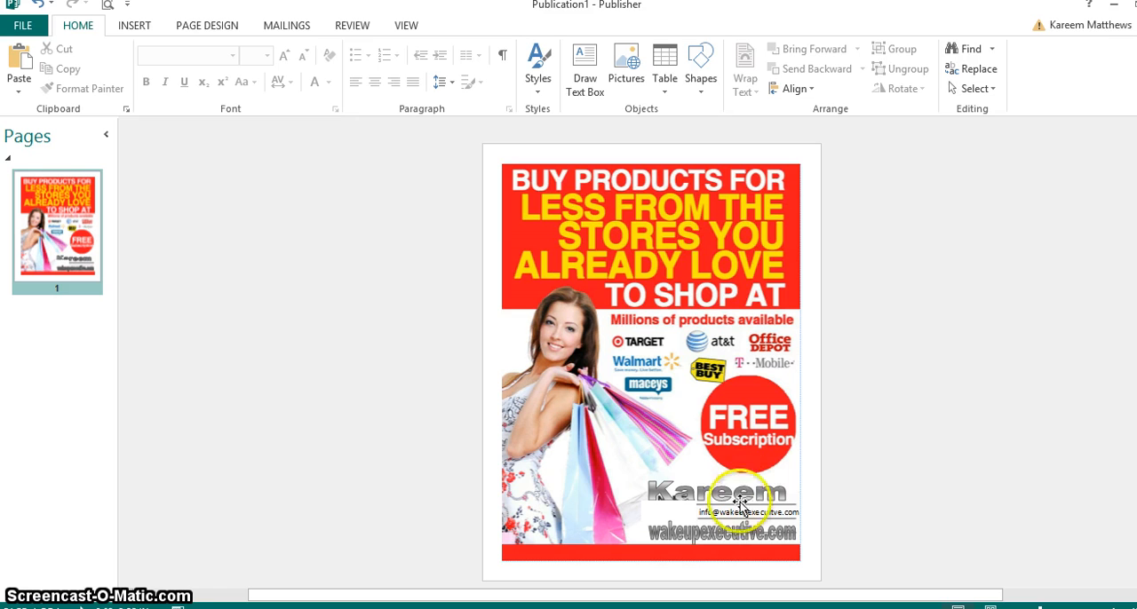
click(748, 512)
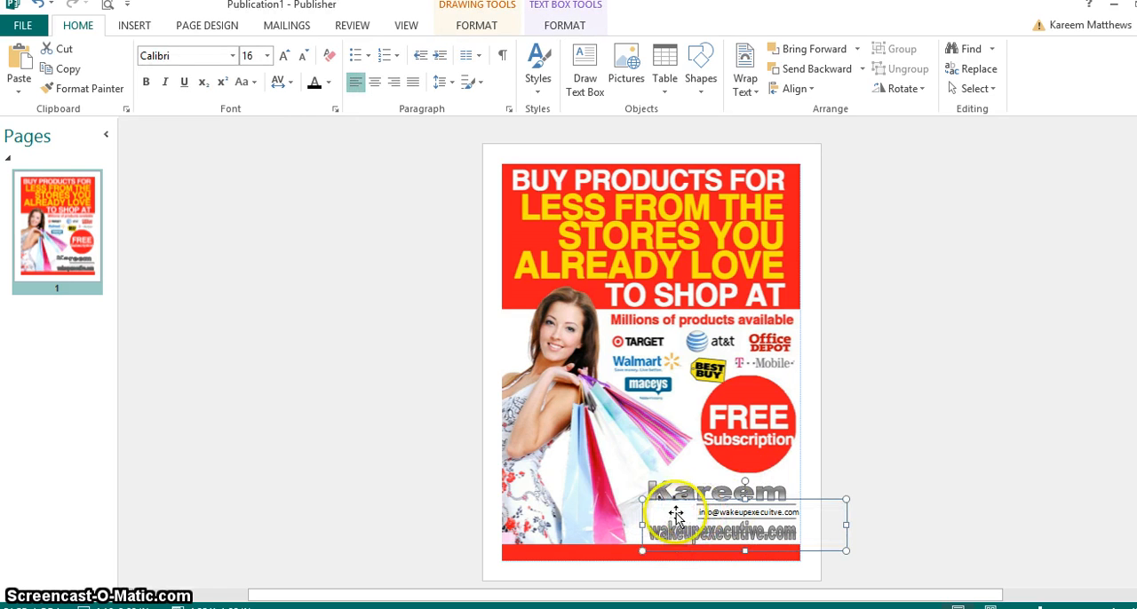
click(746, 535)
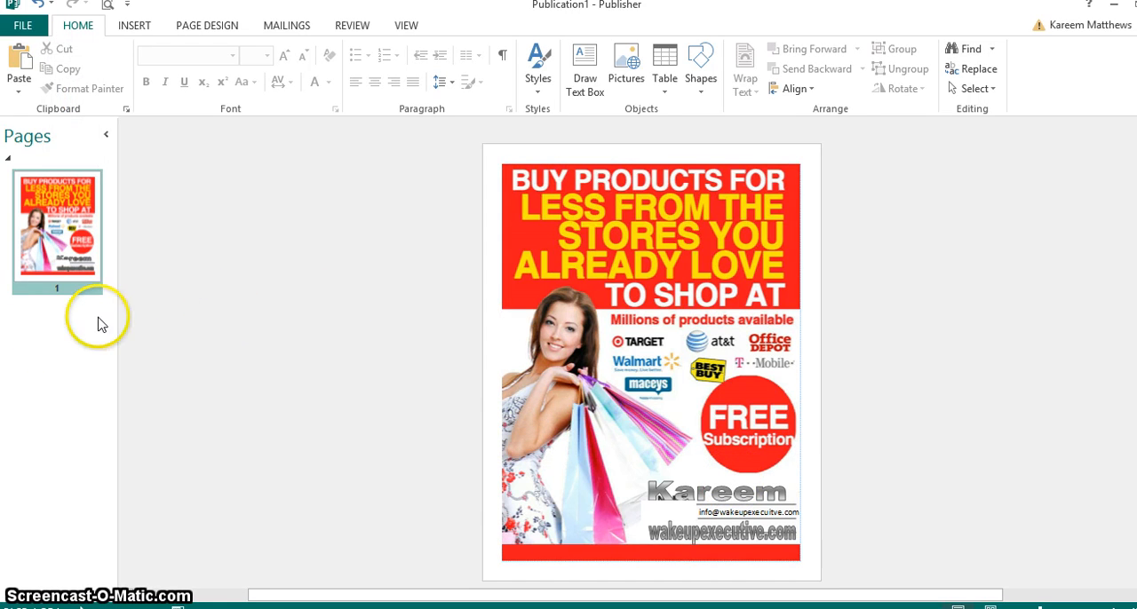
Insert a blank second page after the store-promo front page from the Pages pane.
right_click(99, 322)
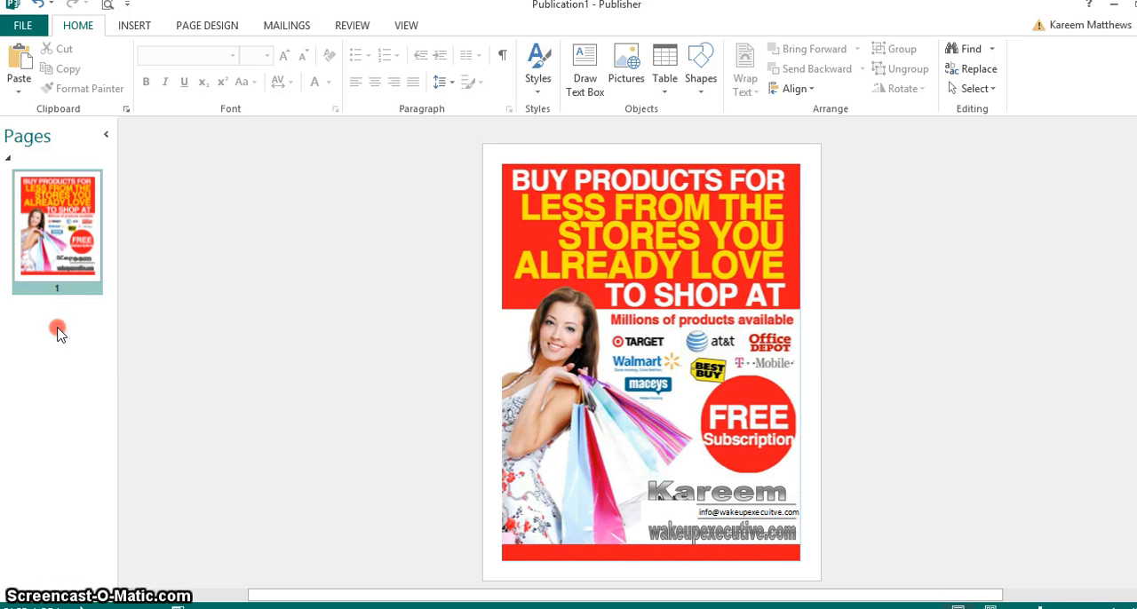
right_click(57, 330)
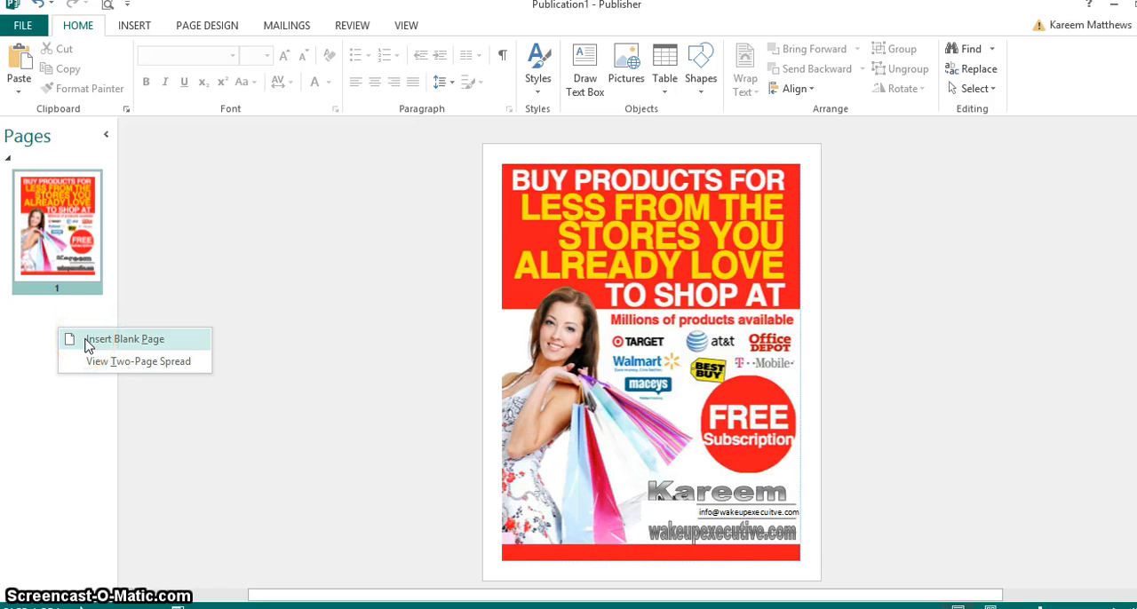
click(124, 337)
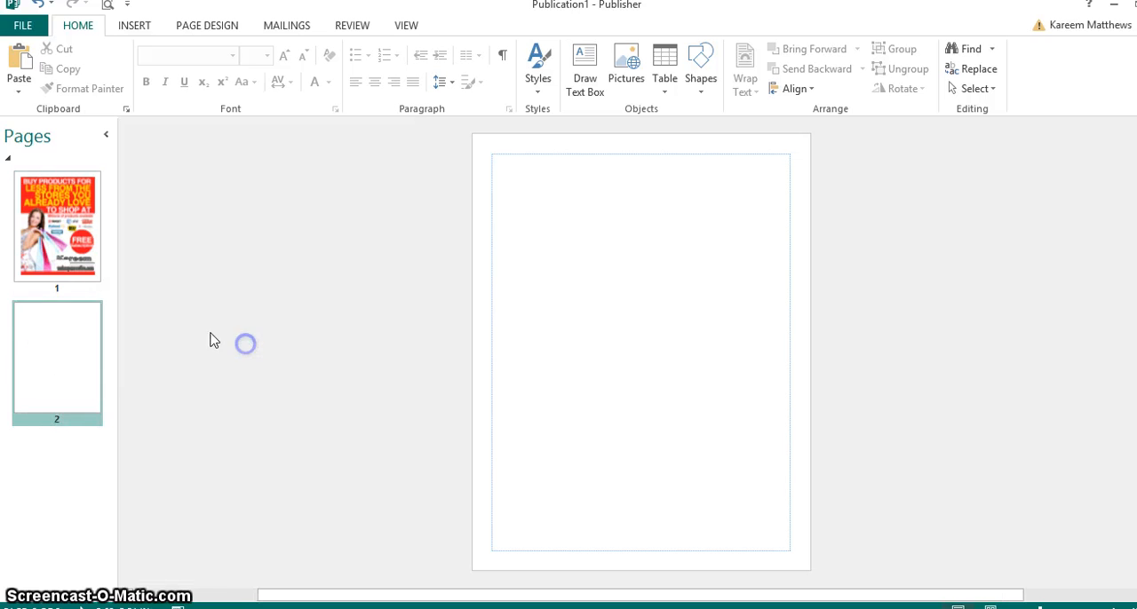
click(135, 25)
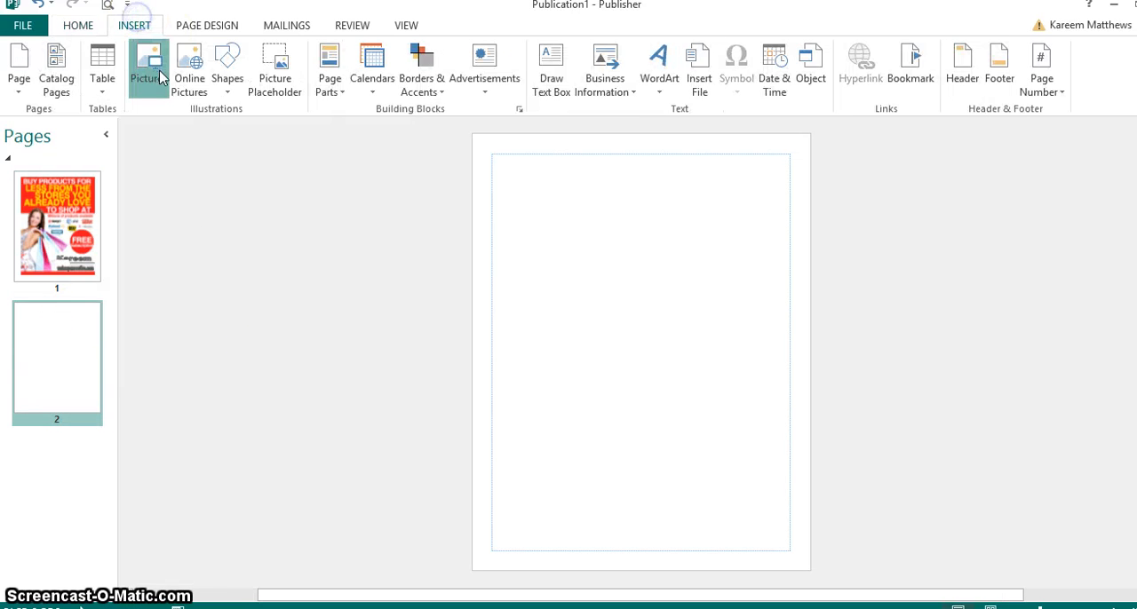
Insert the wakeupnow business-card image from the WUNPIX folder onto page 2.
click(147, 61)
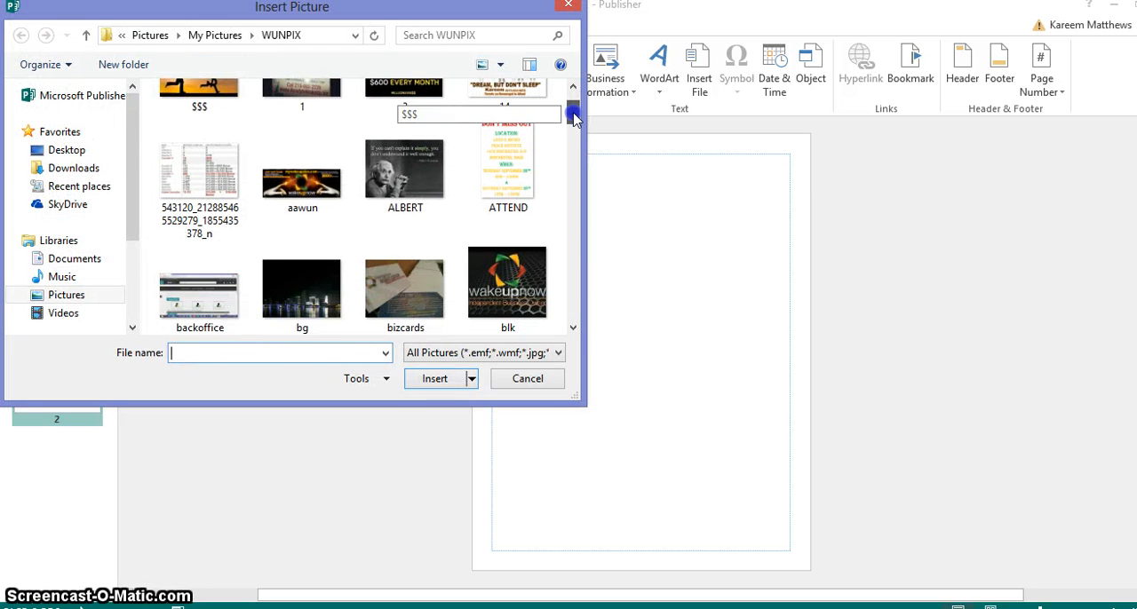
scroll(down, 3)
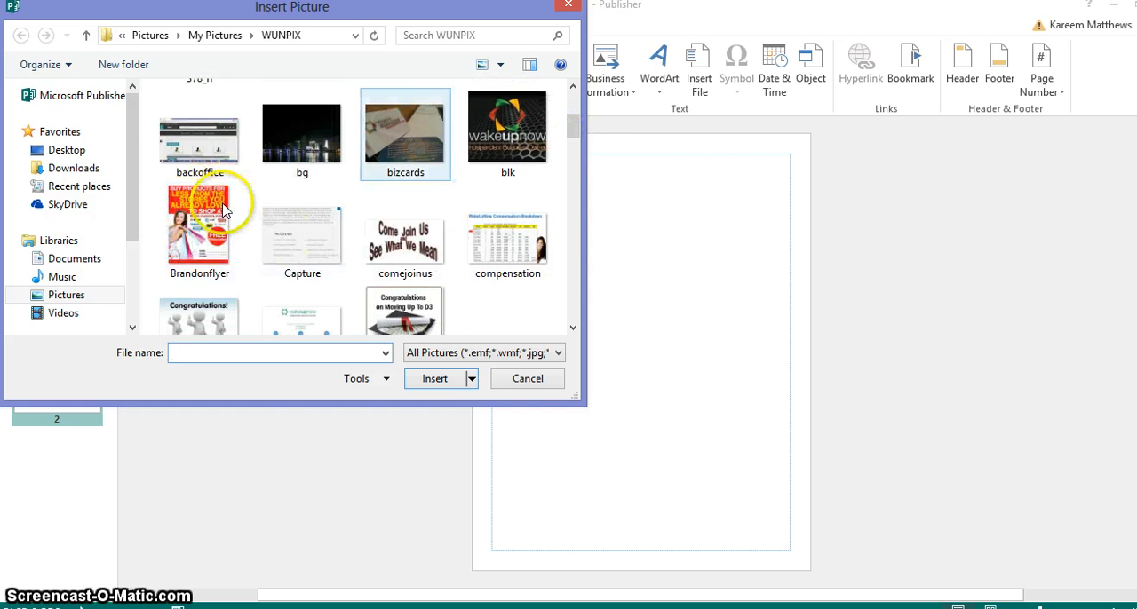
scroll(down, 3)
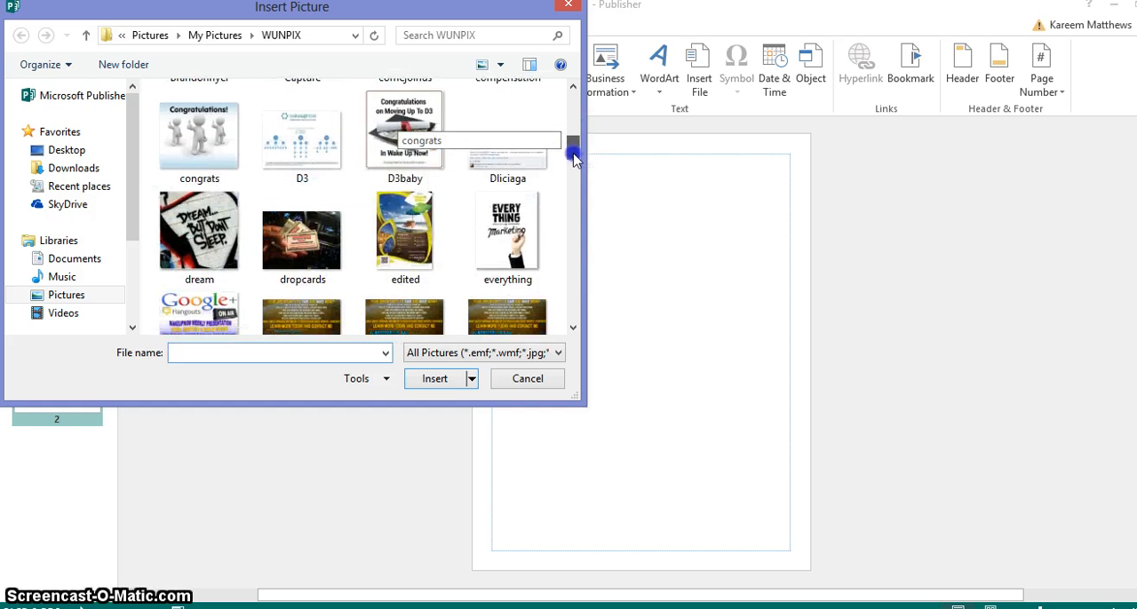
scroll(down, 3)
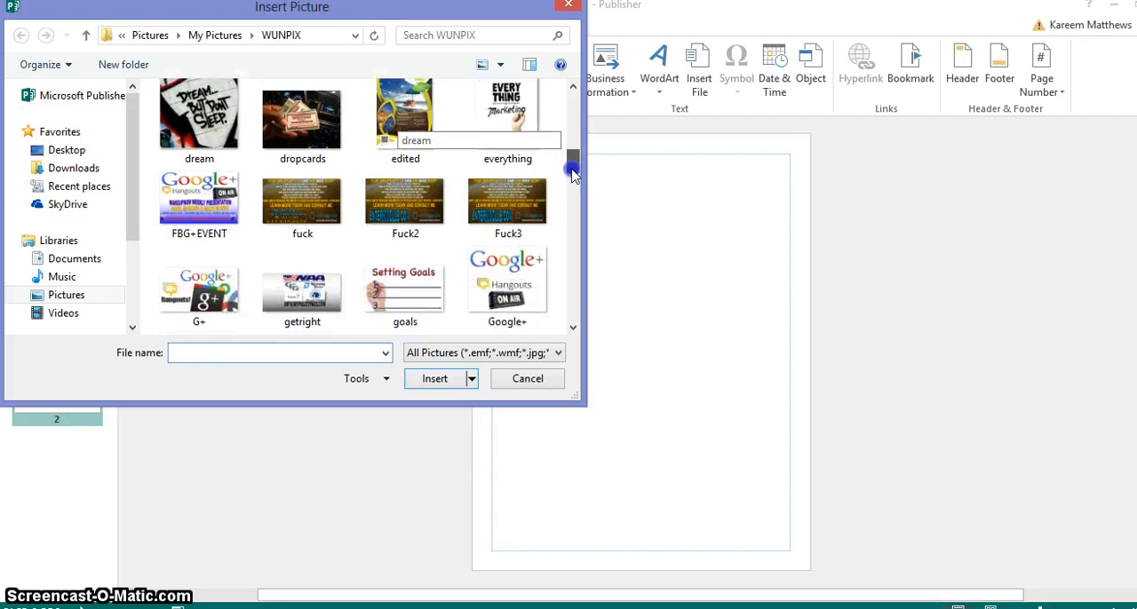
scroll(down, 3)
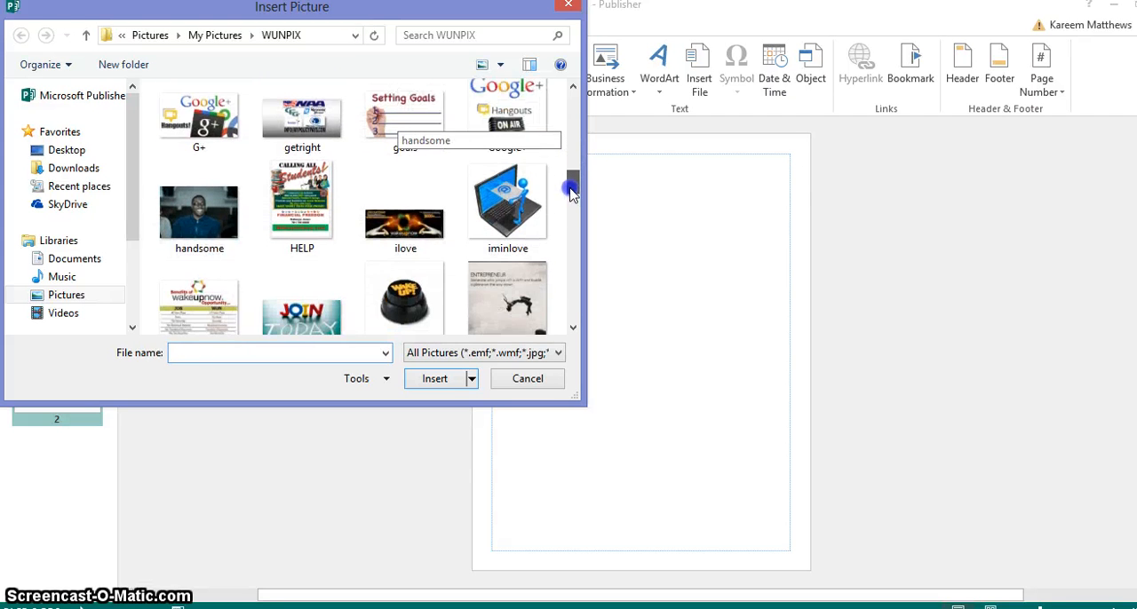
scroll(down, 3)
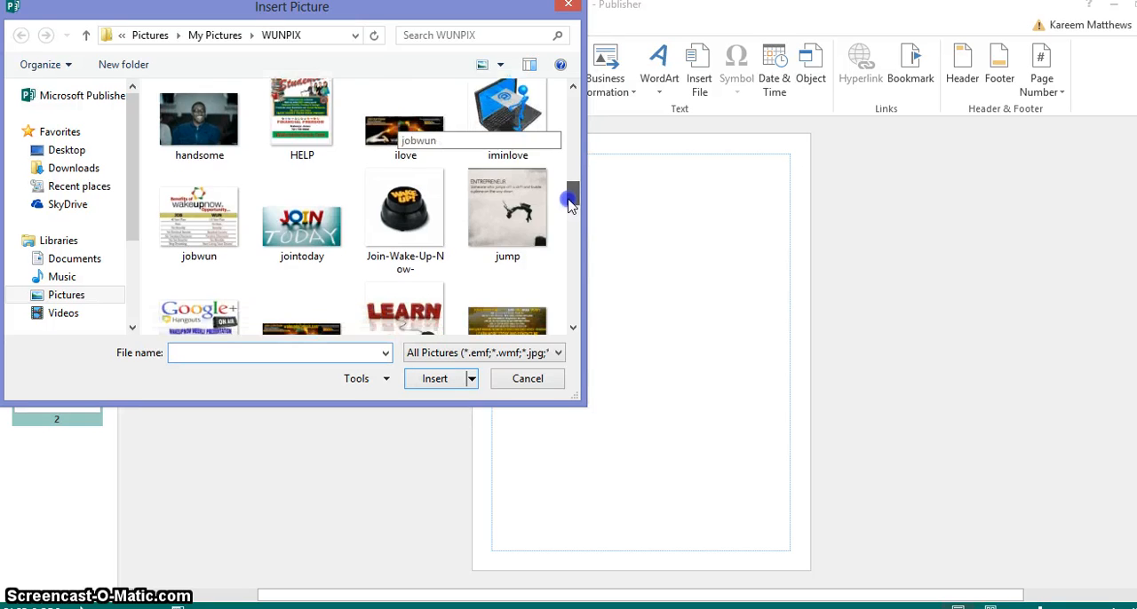
scroll(down, 3)
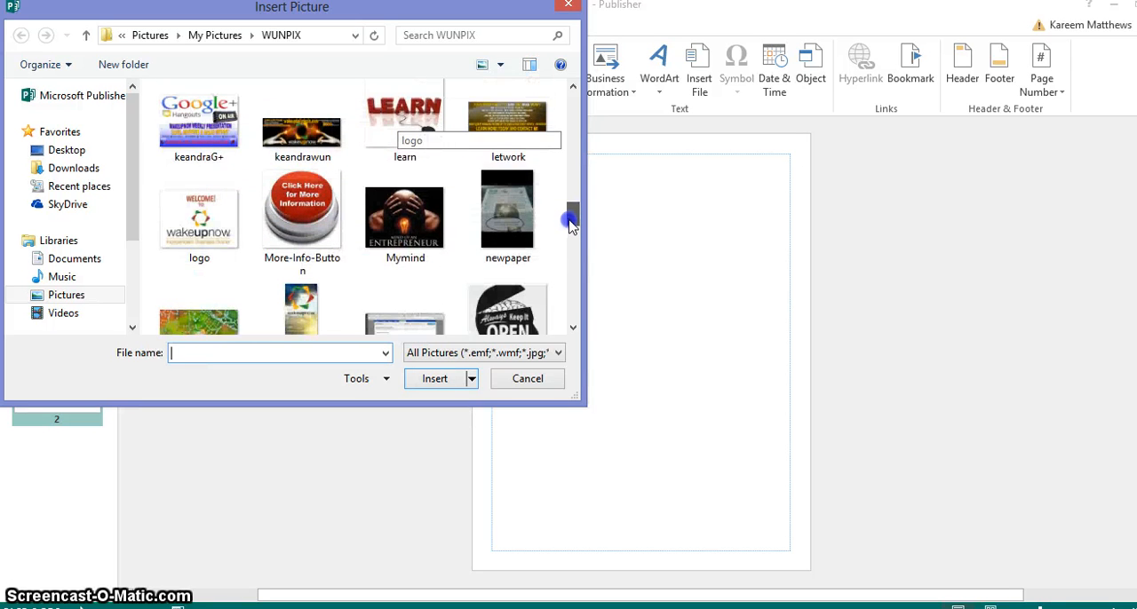
scroll(down, 3)
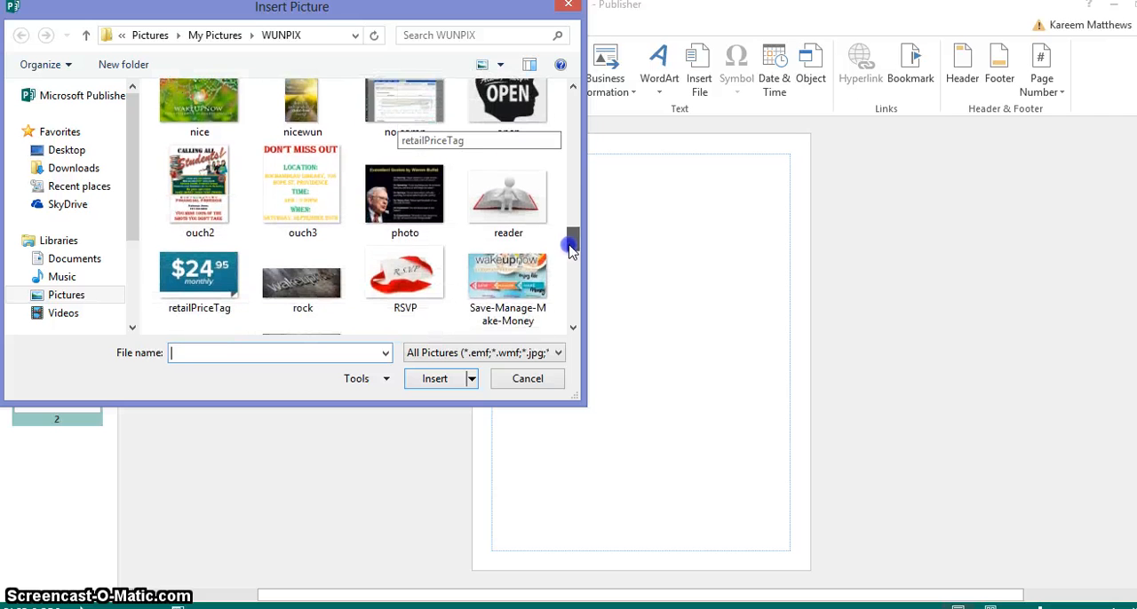
scroll(down, 3)
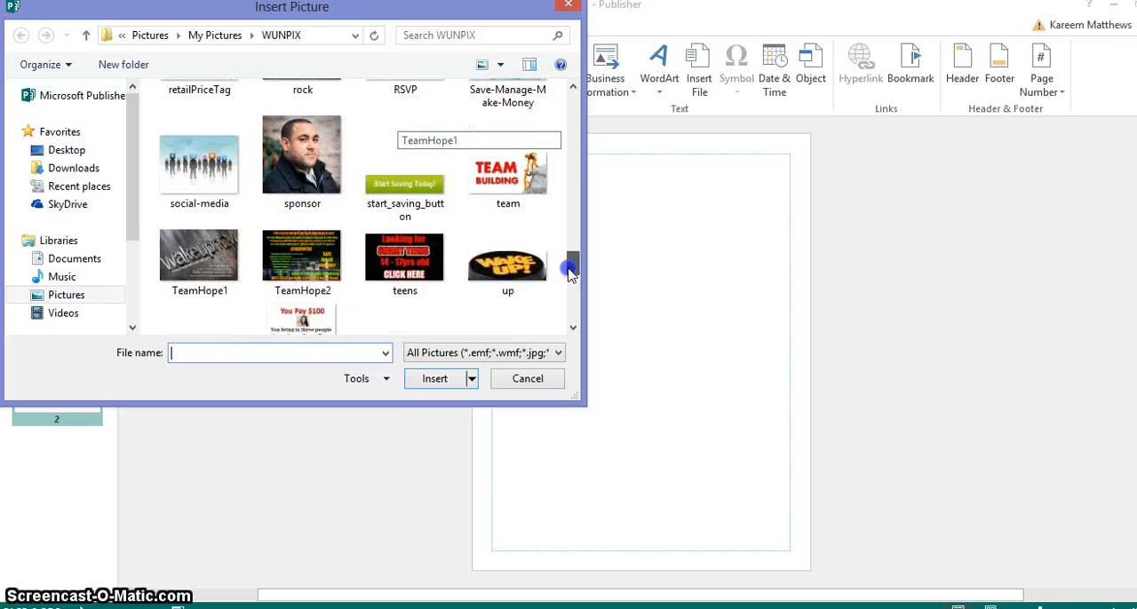
scroll(down, 3)
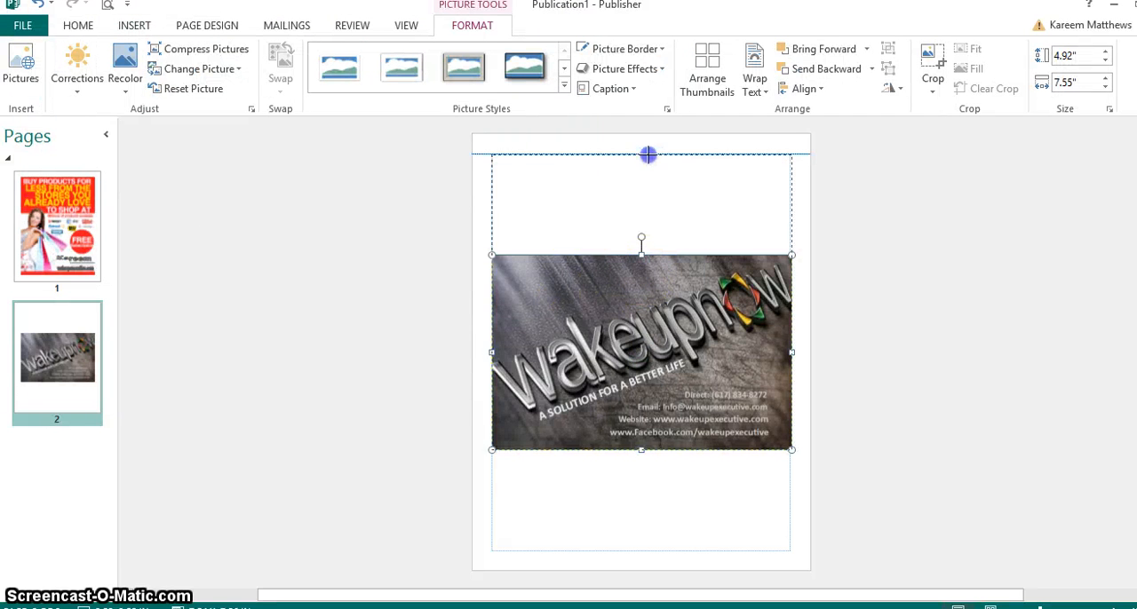
Enlarge the wakeupnow image to fill page 2, then return to the front page.
drag(647, 155, 642, 448)
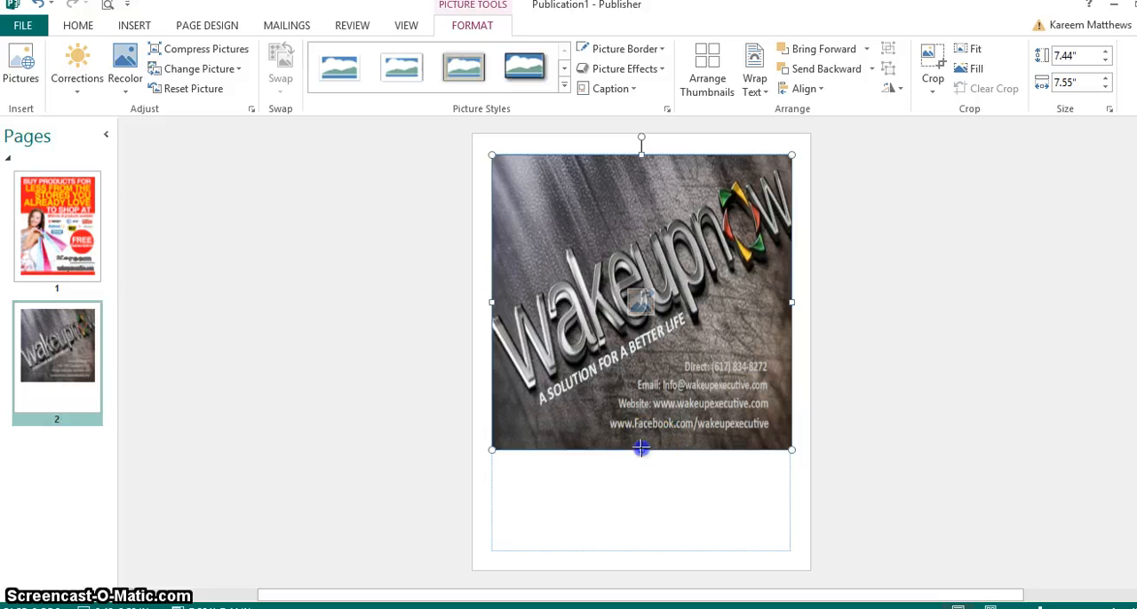
click(376, 328)
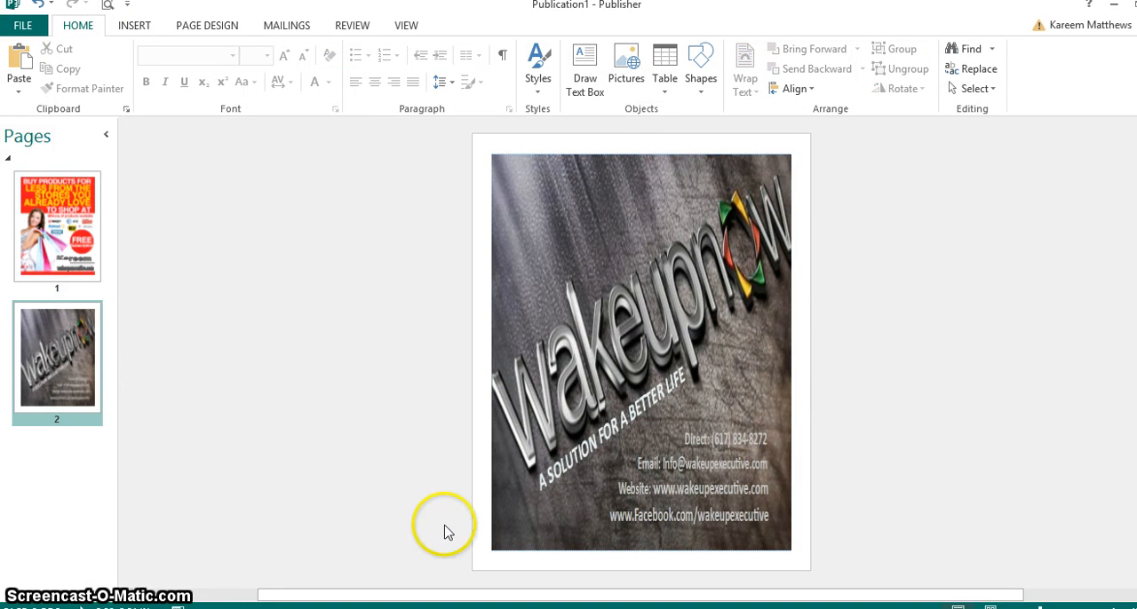
mouse_move(139, 288)
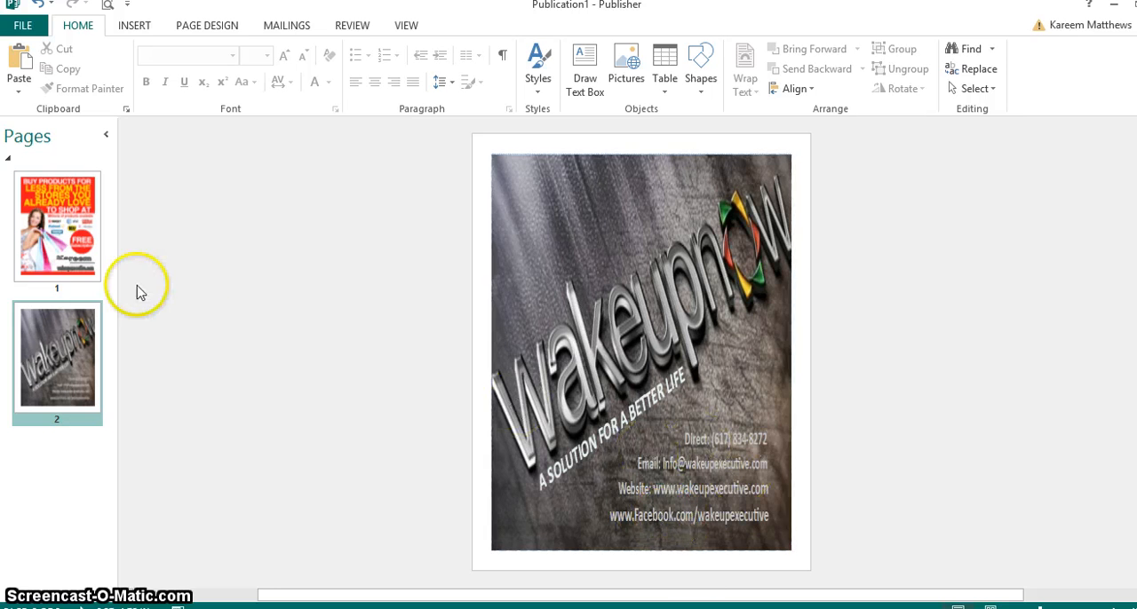
click(57, 228)
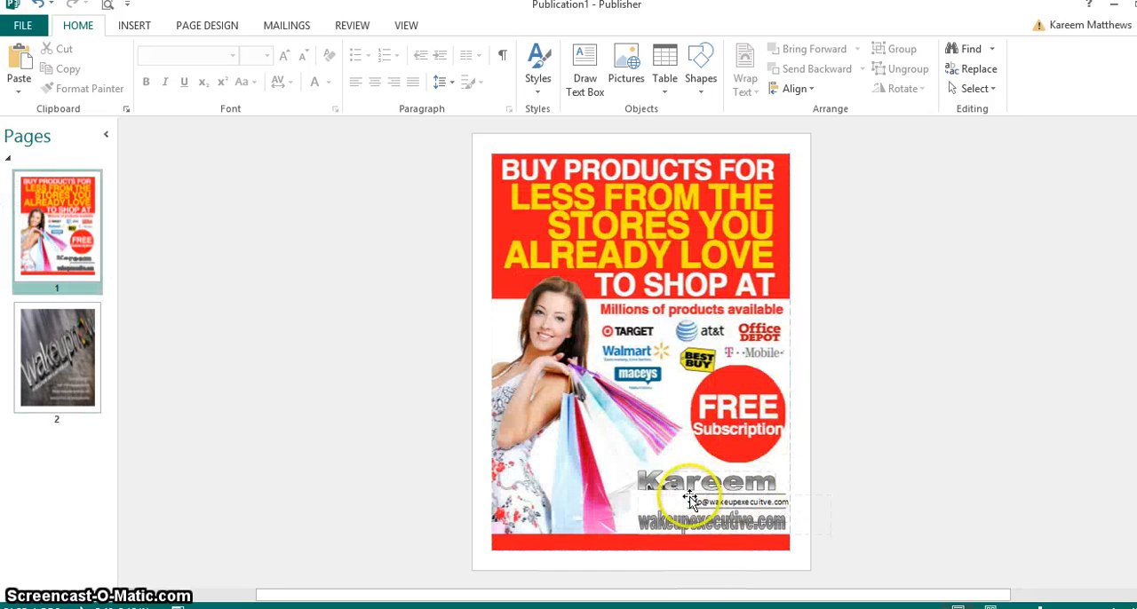
Delete the WordArt name and the website text from the front page's contact area.
click(707, 485)
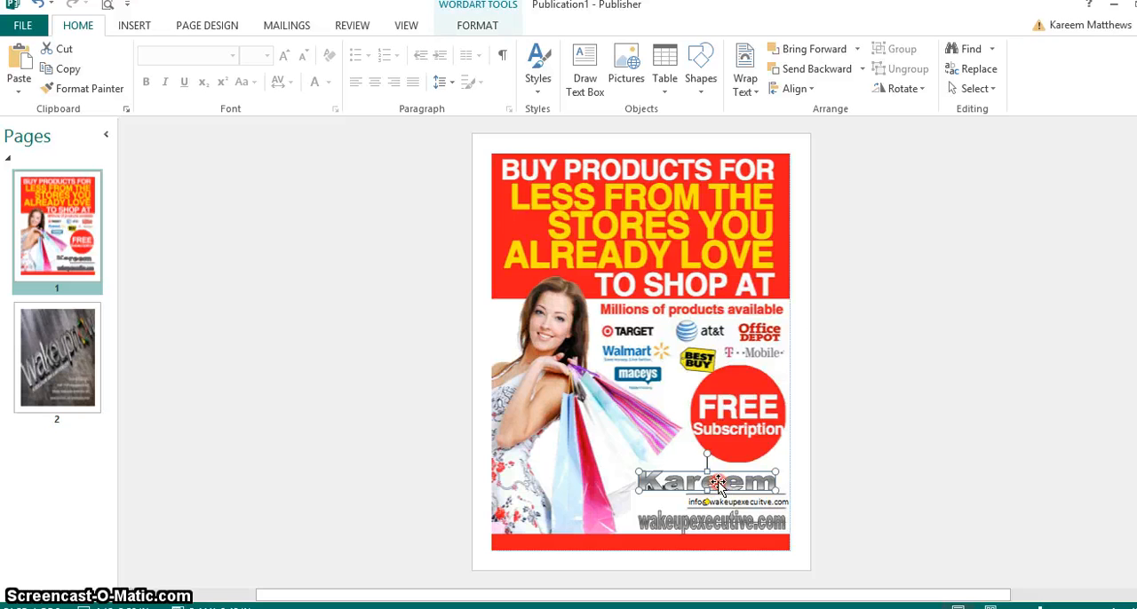
right_click(718, 485)
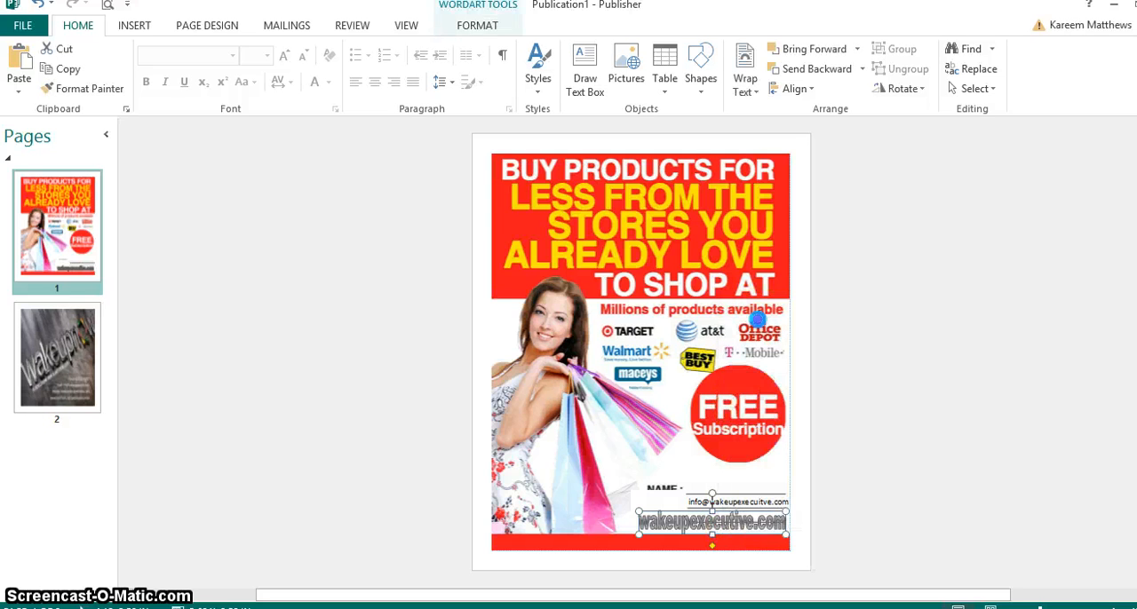
right_click(714, 505)
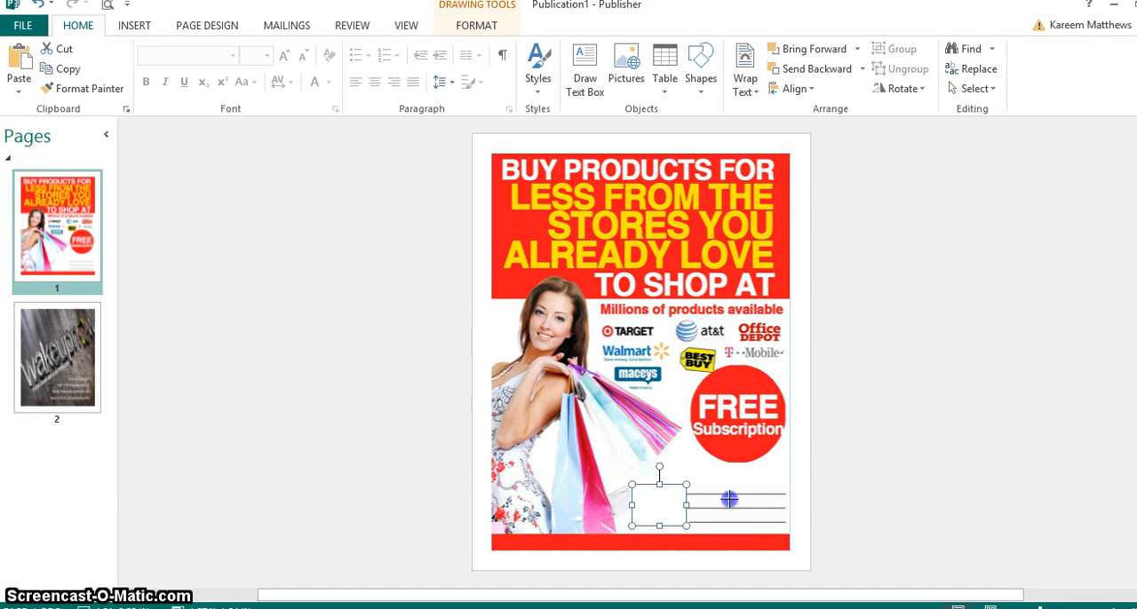
Remove the leftover line shapes and empty box, then return to the back page.
drag(729, 499, 787, 505)
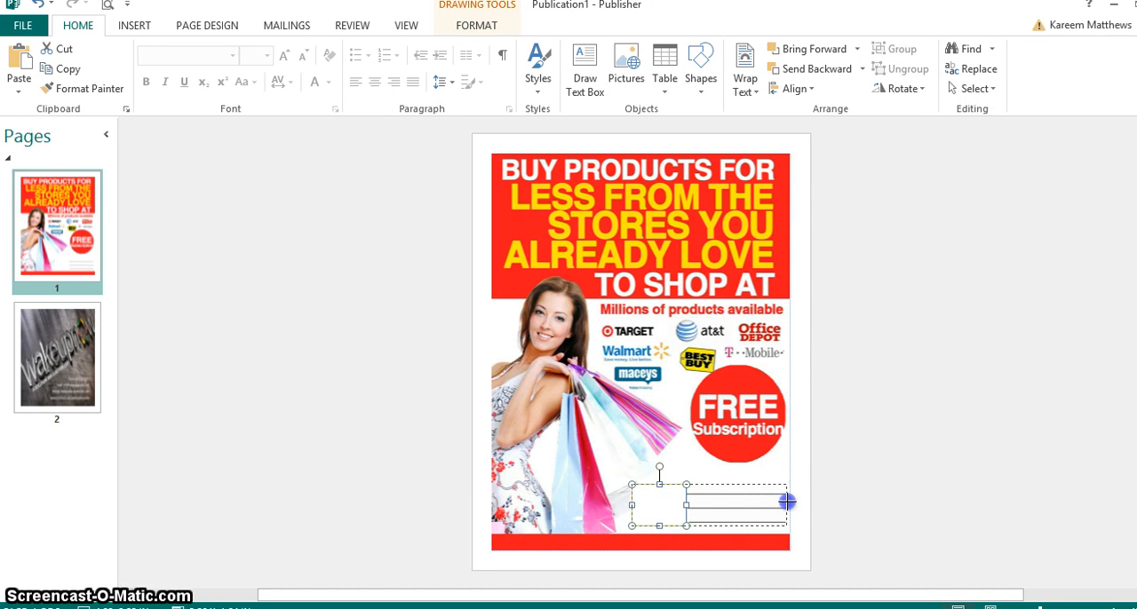
click(963, 373)
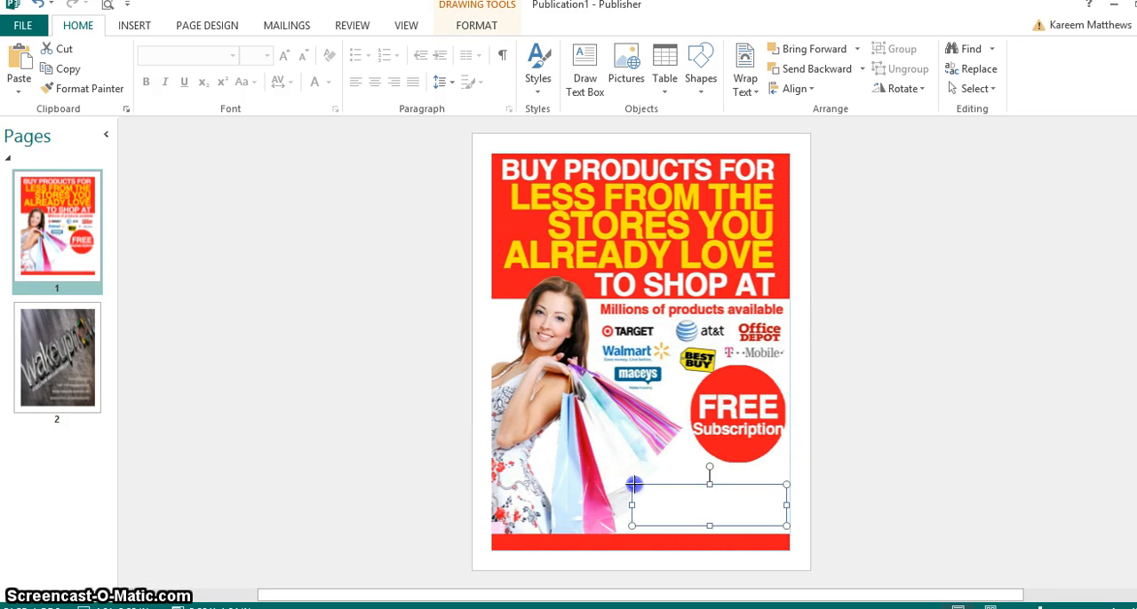
click(921, 387)
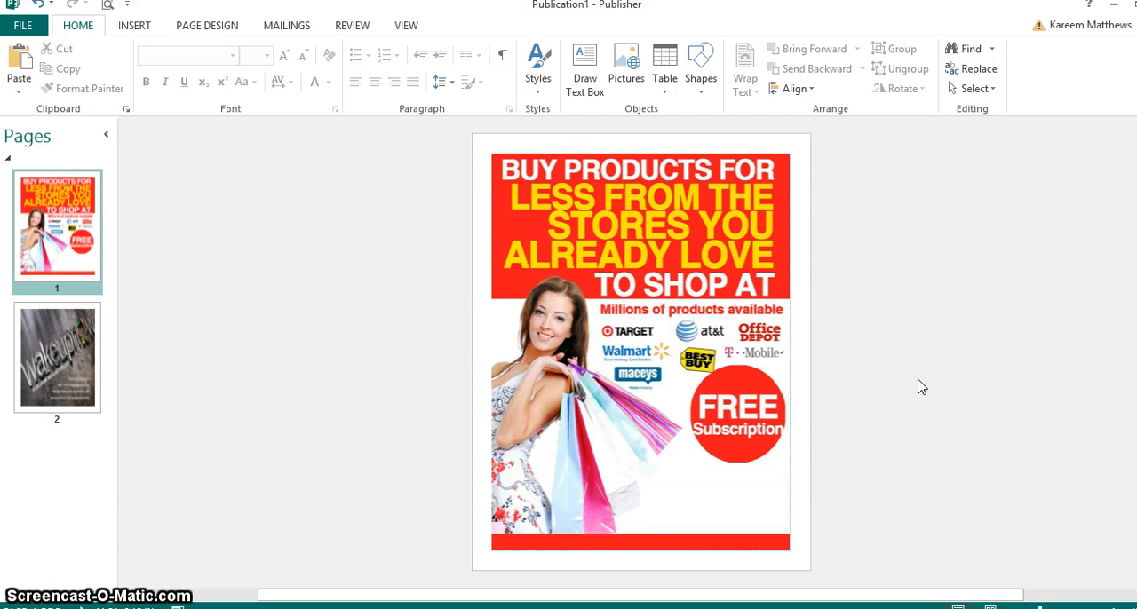
click(56, 358)
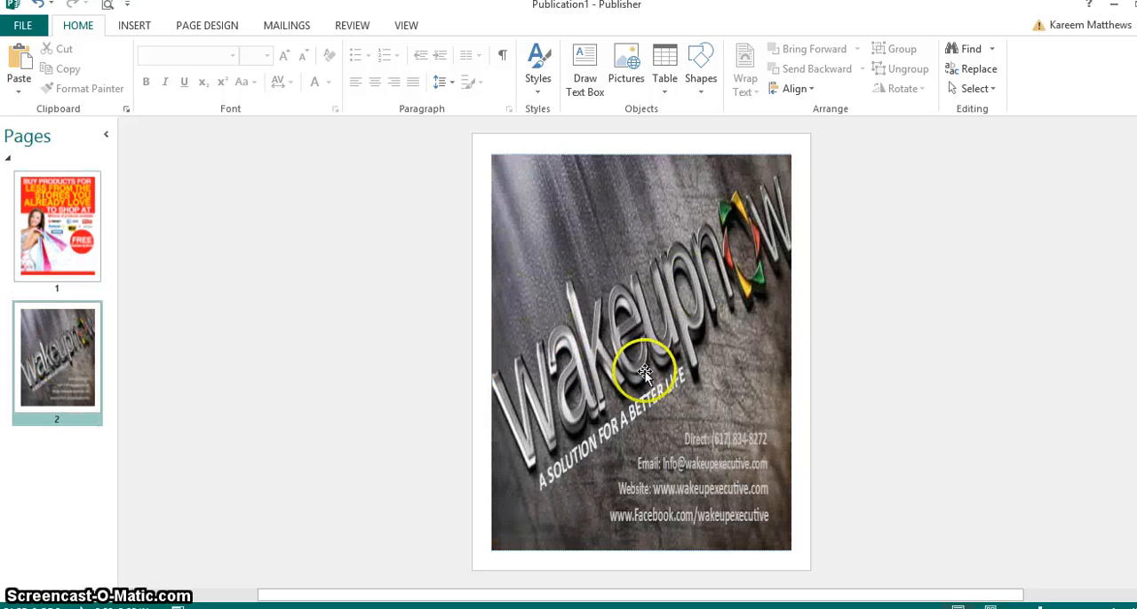
click(57, 227)
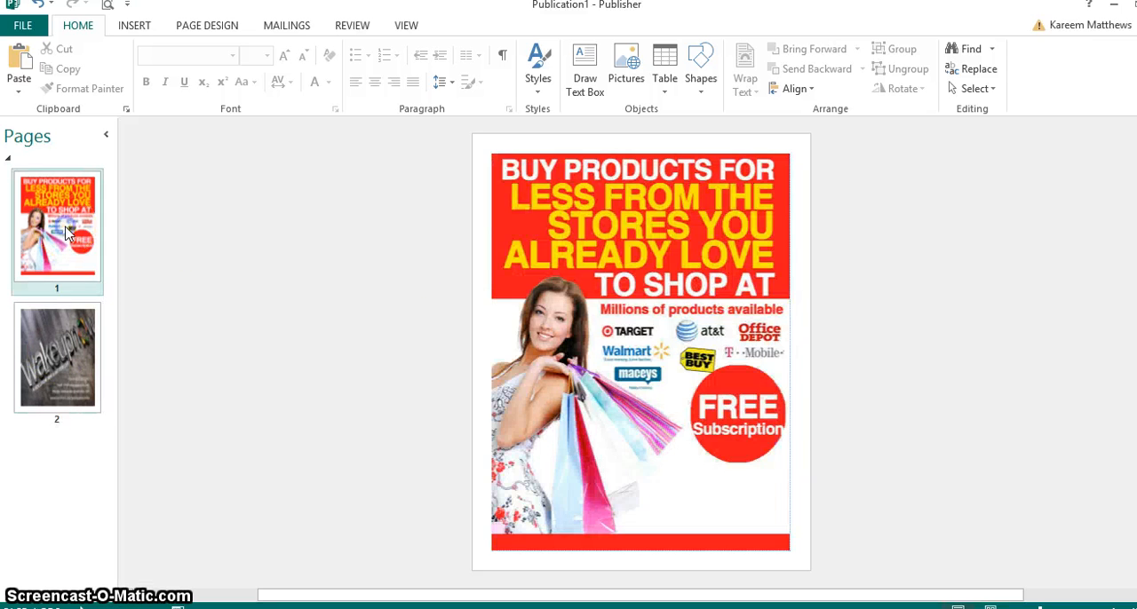